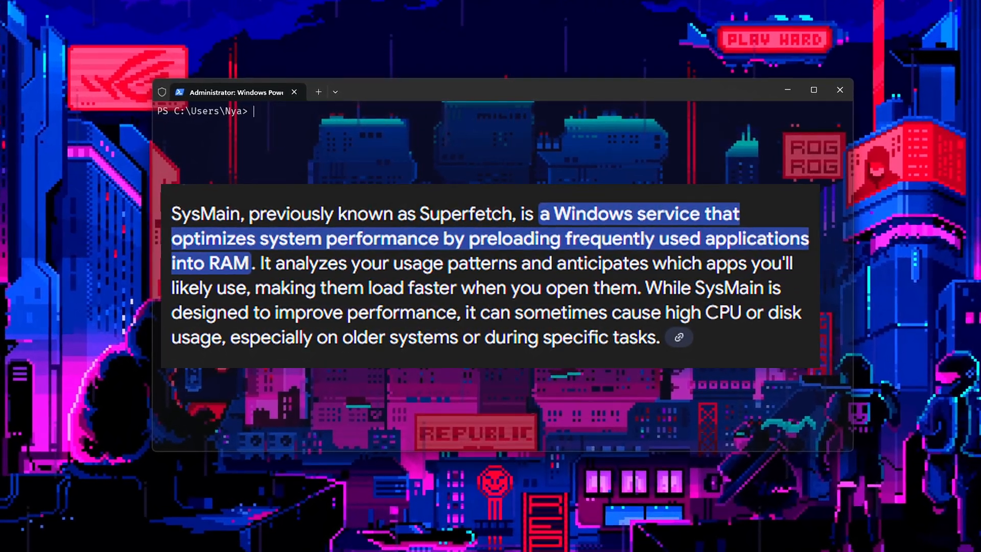
Stop SysMain, set its startup to disabled with sc, and close the terminal.
text(sc stop SysMain)
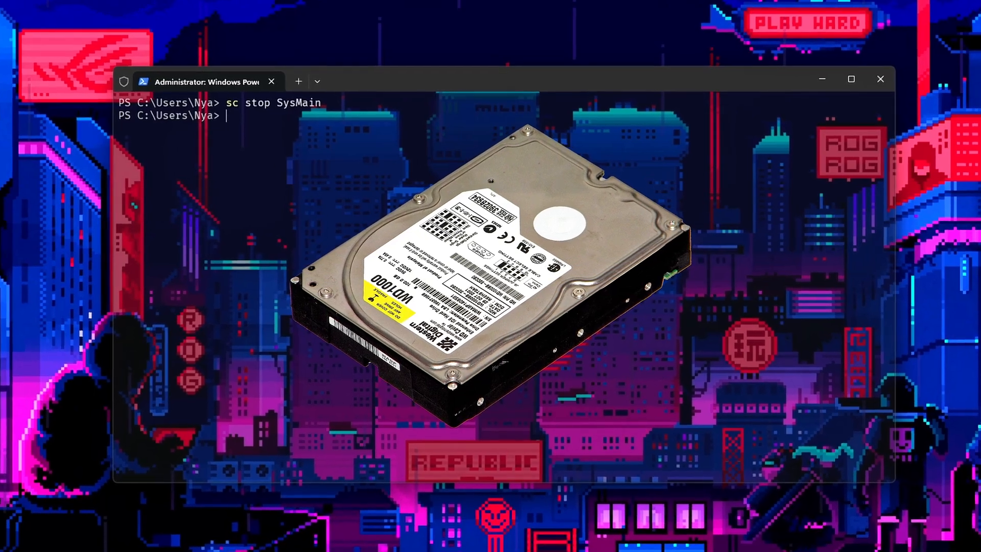
text(sc config SysMain start=disabled)
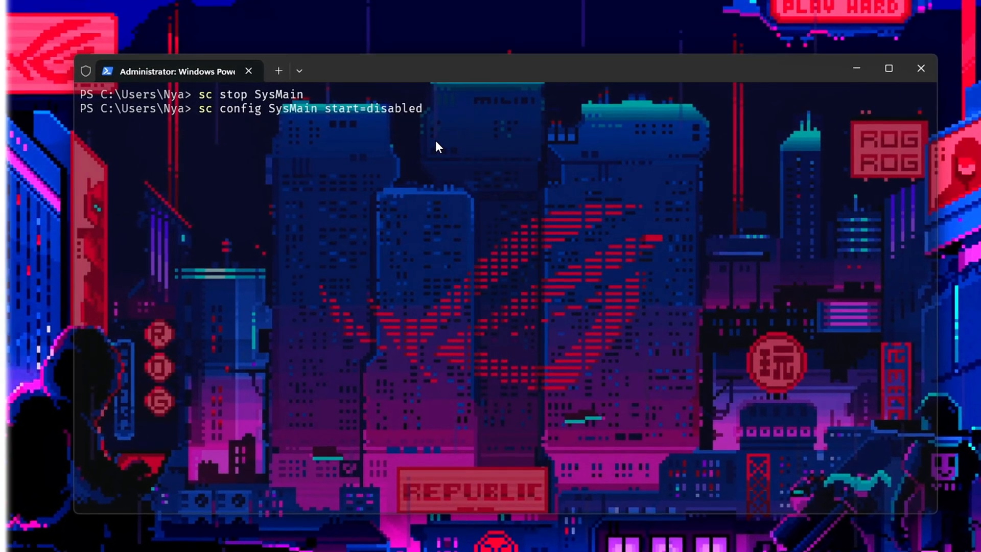
click(920, 68)
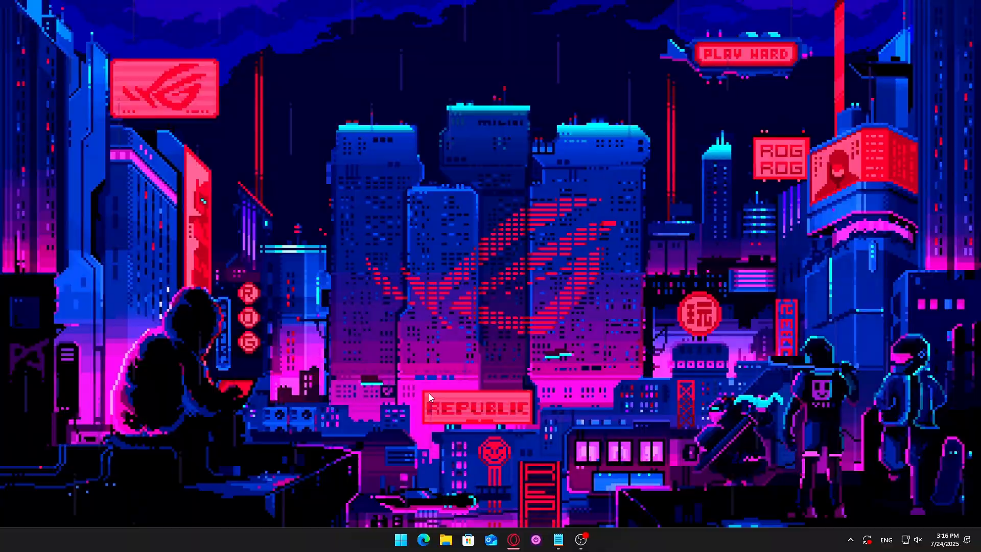
In a repositioned admin PowerShell, rerun 'sc stop SysMain' and 'sc config SysMain start=disabled'.
click(591, 540)
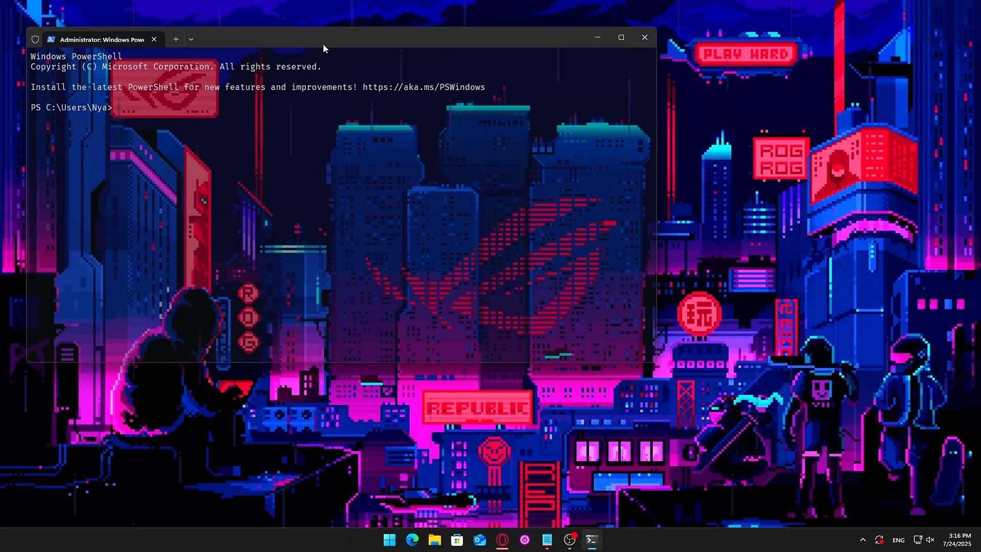
drag(325, 39, 491, 99)
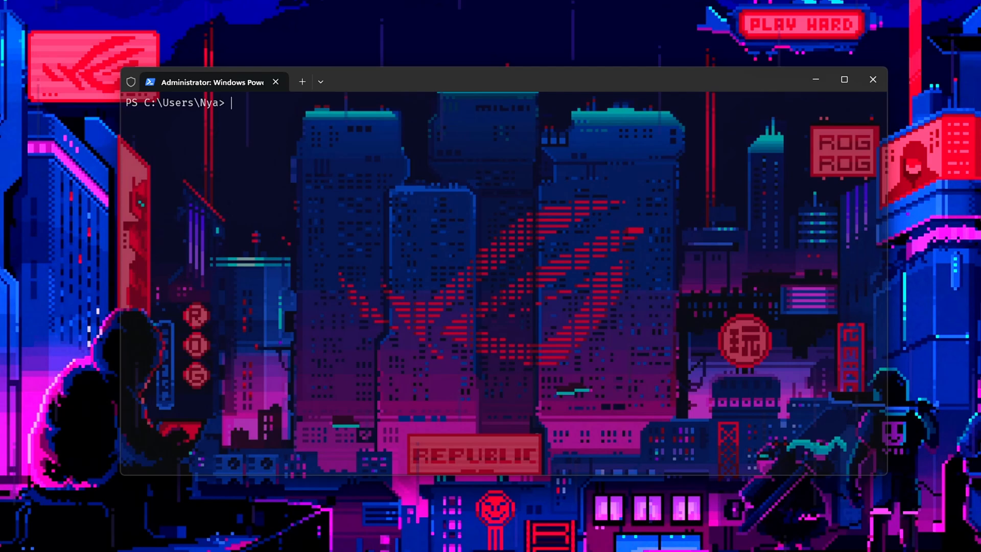
drag(209, 82, 188, 73)
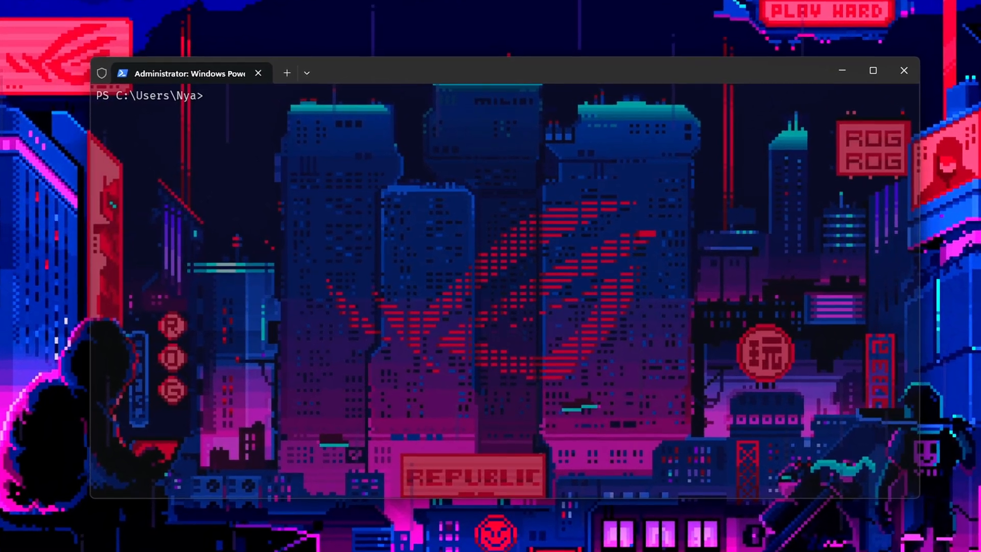
text(sc stop SysMain)
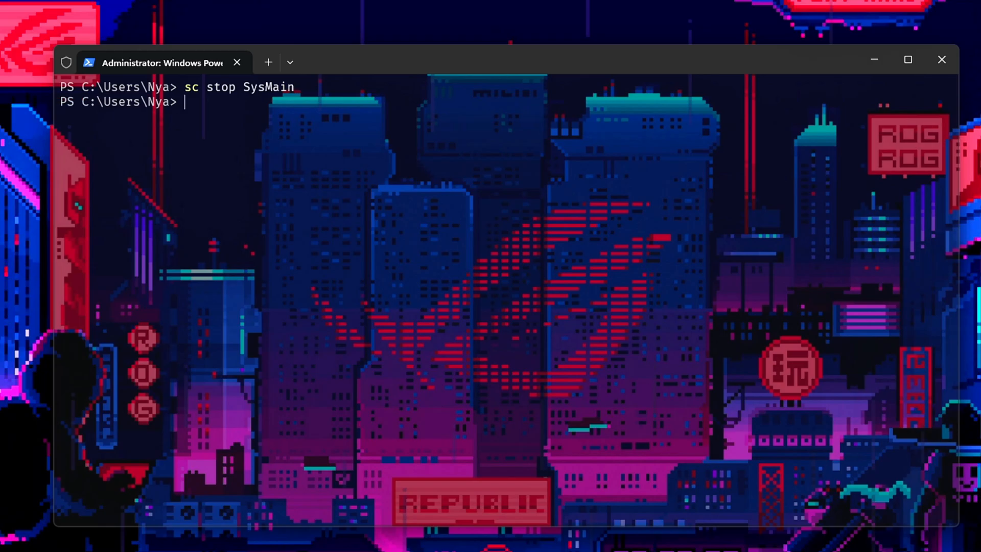
text(sc config SysMain start=disabled)
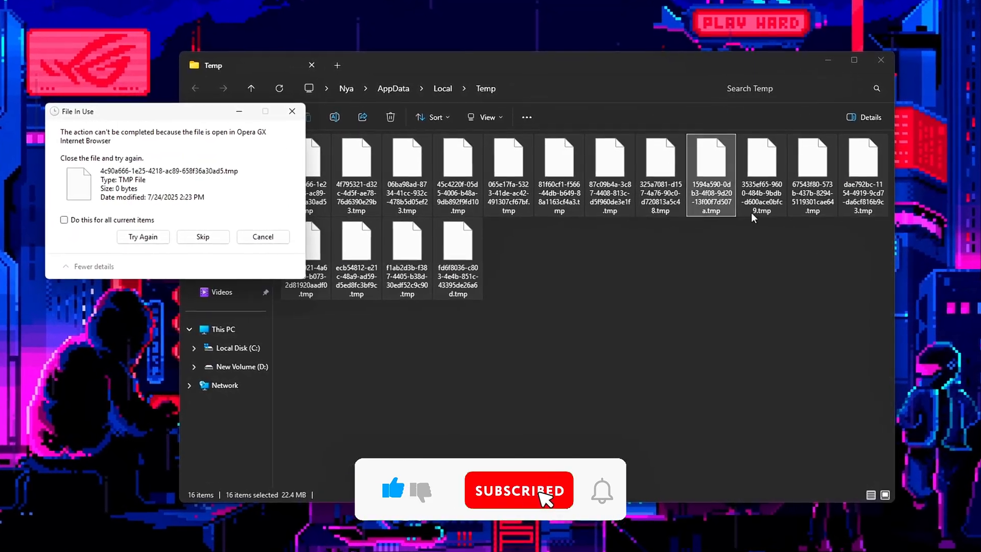
Skip every in-use Temp file, applying the choice to all current items.
click(64, 218)
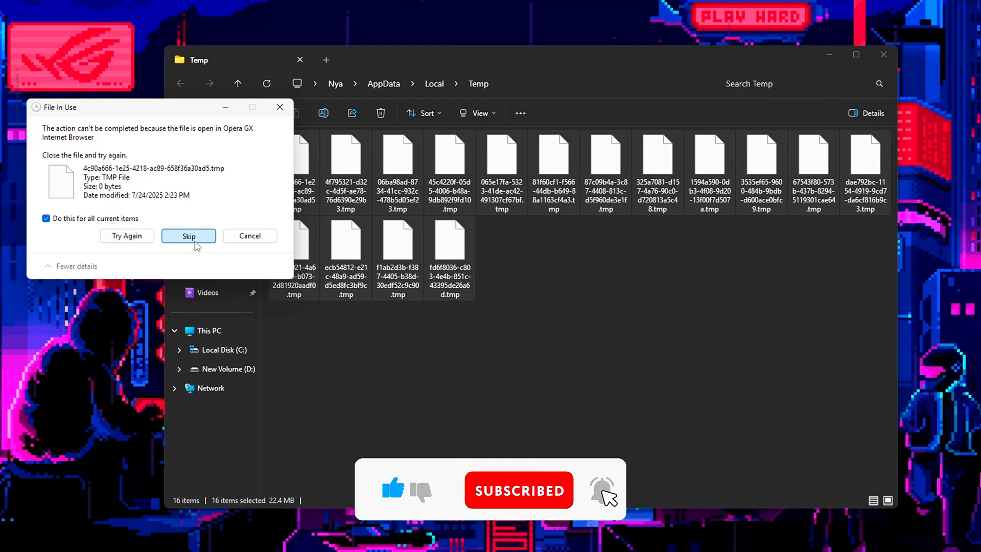
click(187, 236)
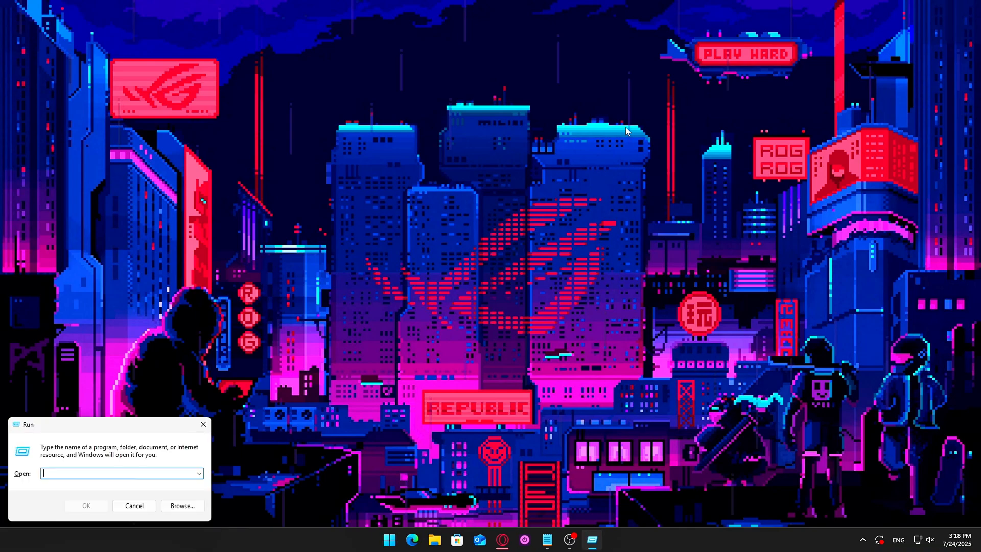
Open the Windows Temp folder via Run, select its two files, and close it.
text(tem)
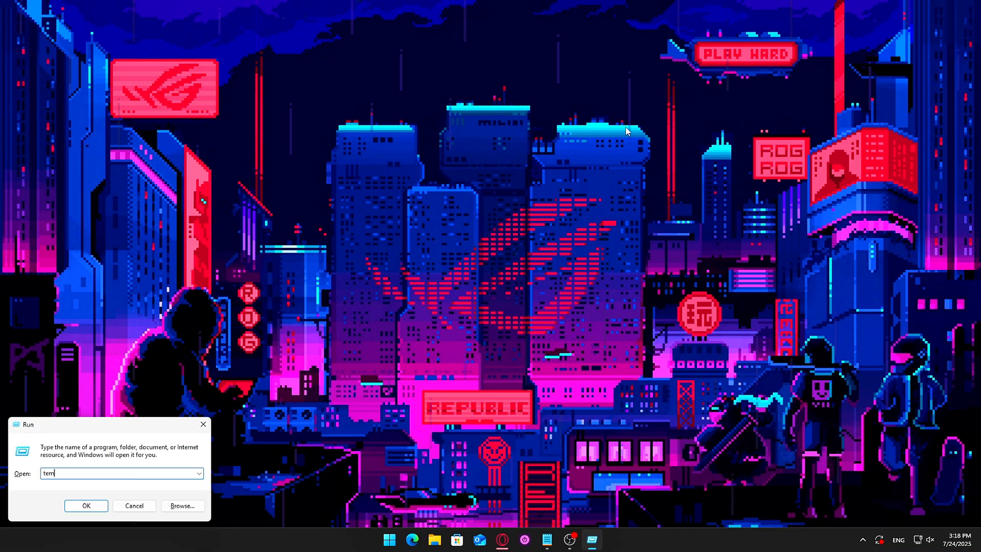
click(86, 505)
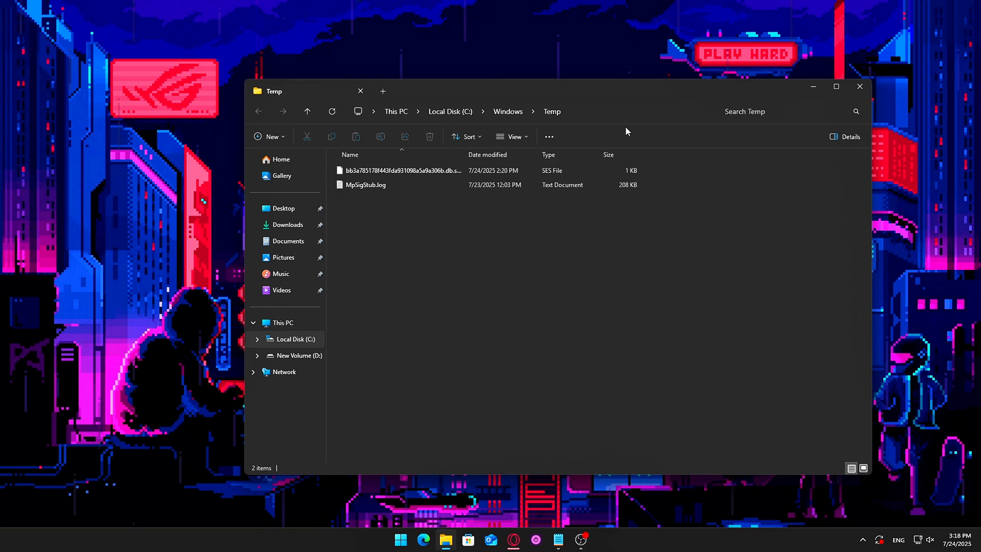
key(ctrl+a)
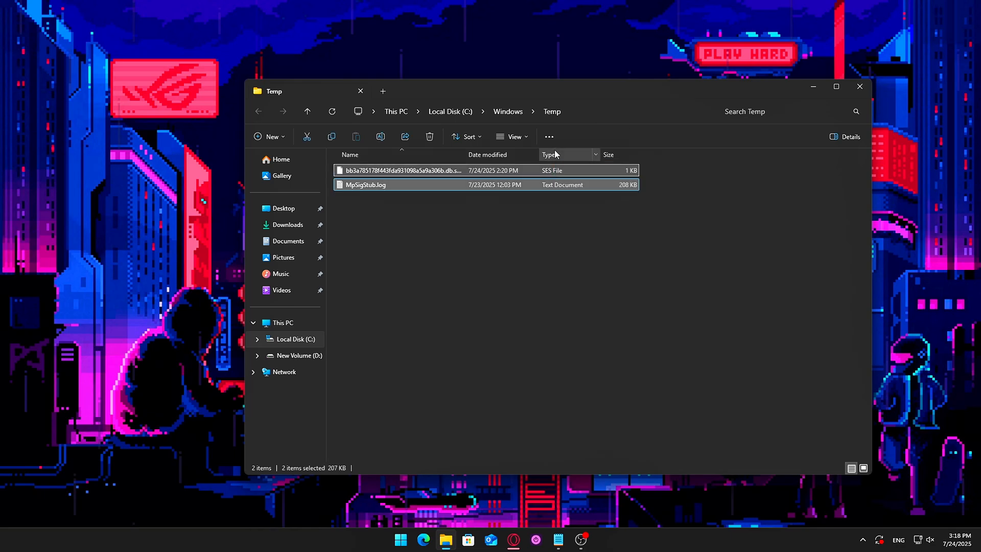
click(860, 86)
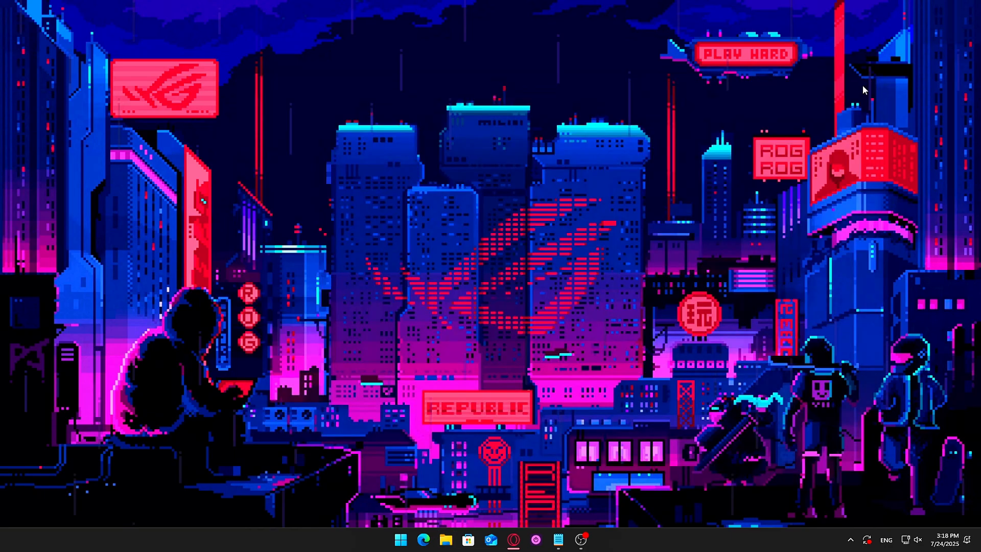
Open %temp% from Run and delete its contents, leaving 16 in-use items.
key(Win+r)
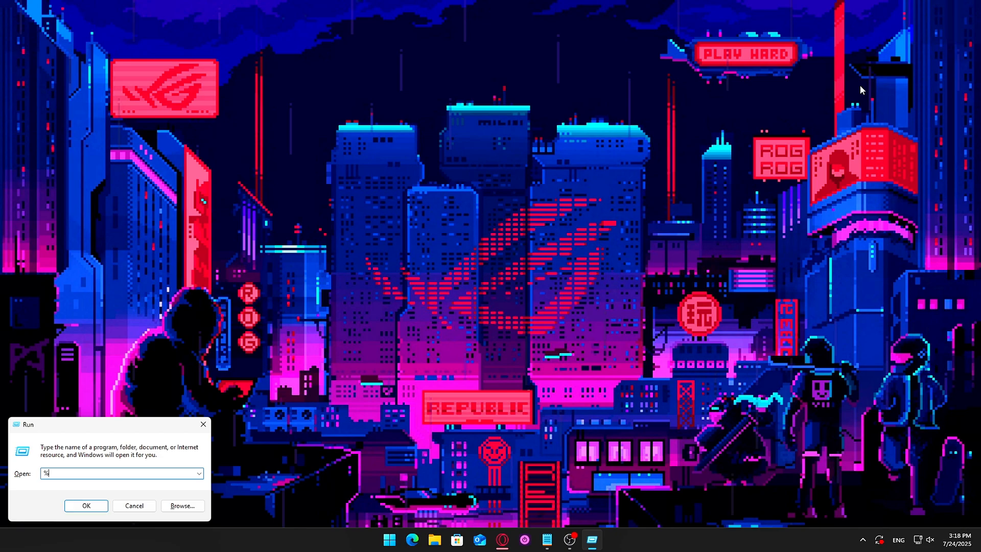
text(temp%)
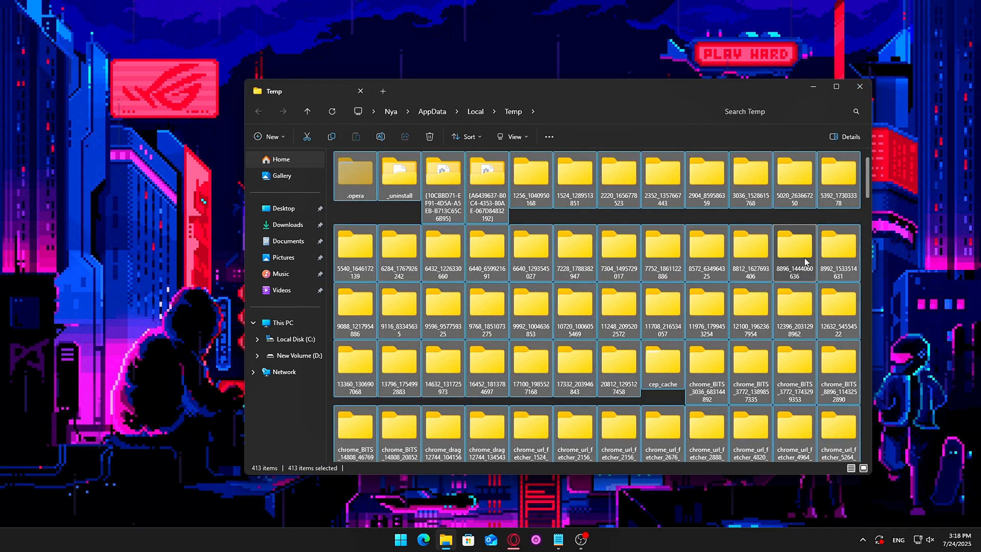
key(Delete)
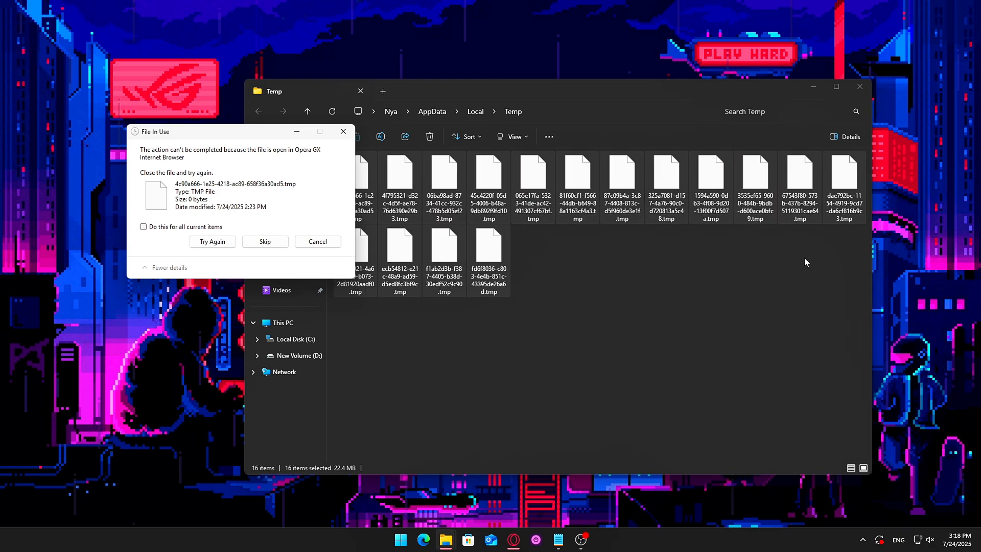
mouse_move(195, 227)
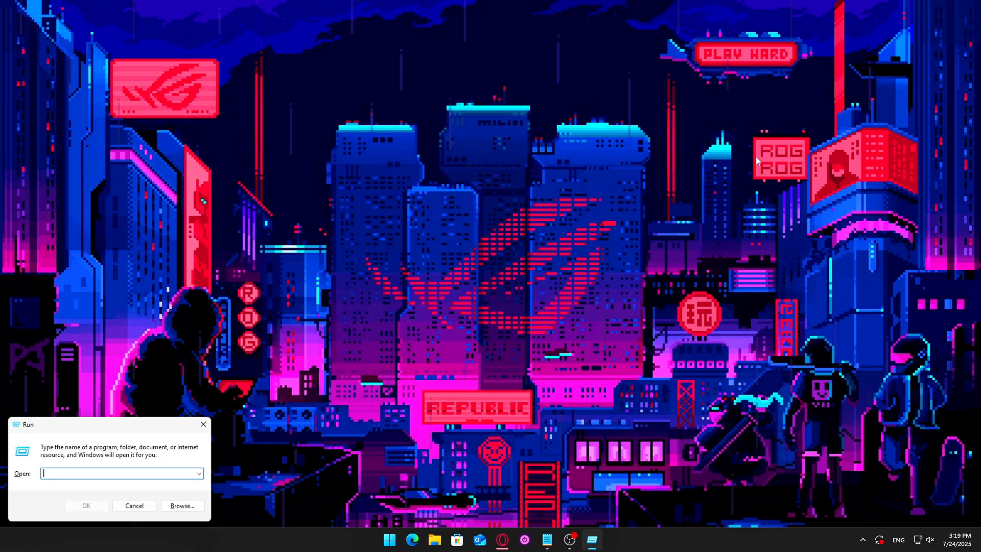
Open Prefetch via Run, grant folder access, and delete all seven files.
text(prefetch)
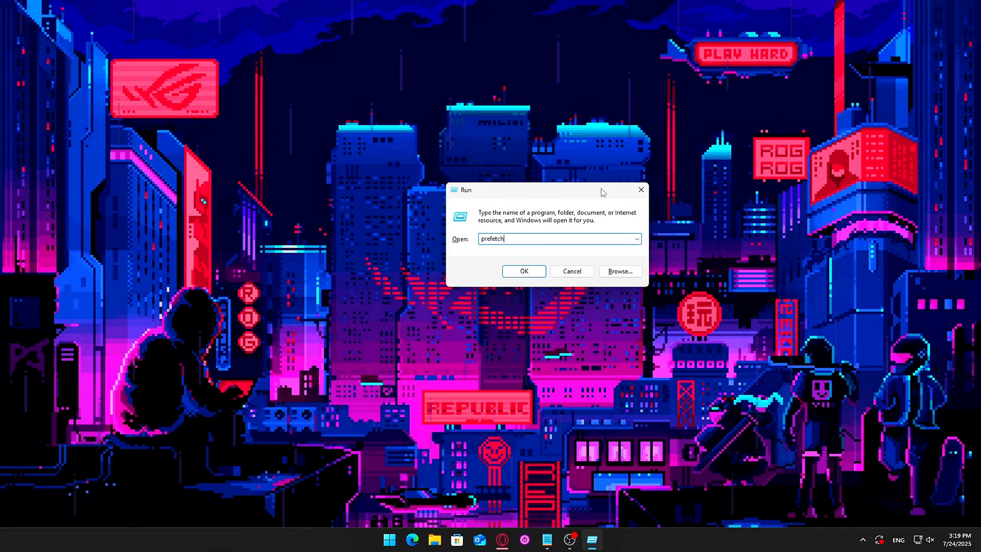
click(523, 271)
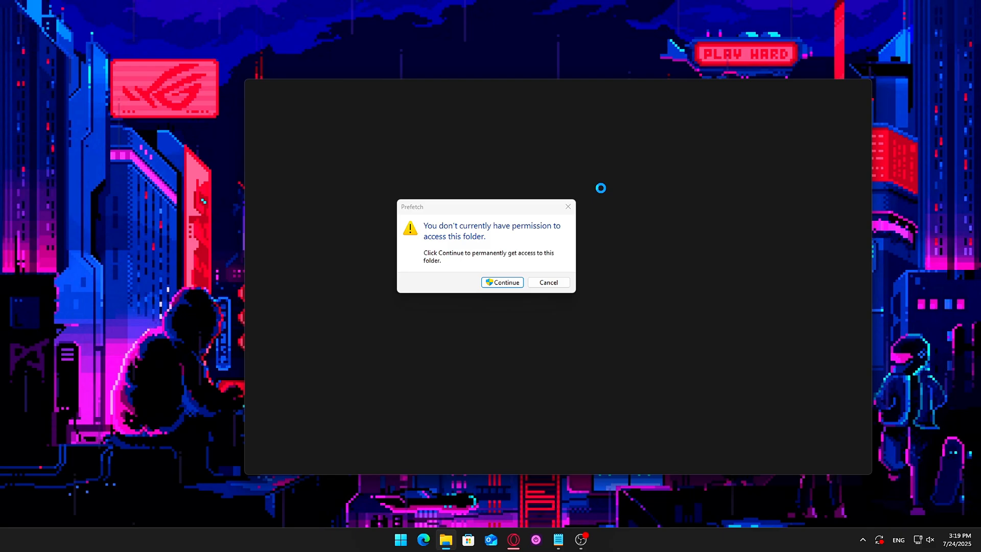
click(501, 282)
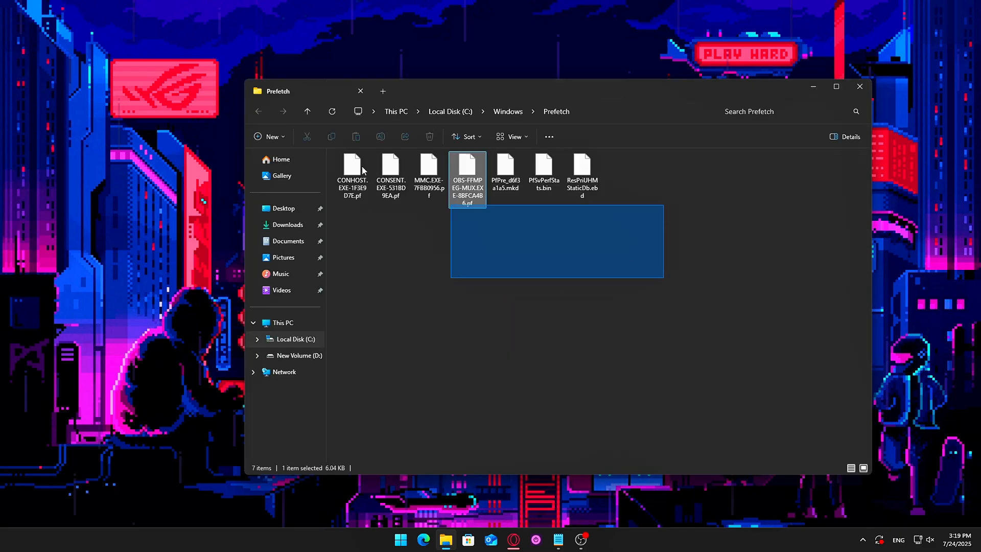
click(430, 136)
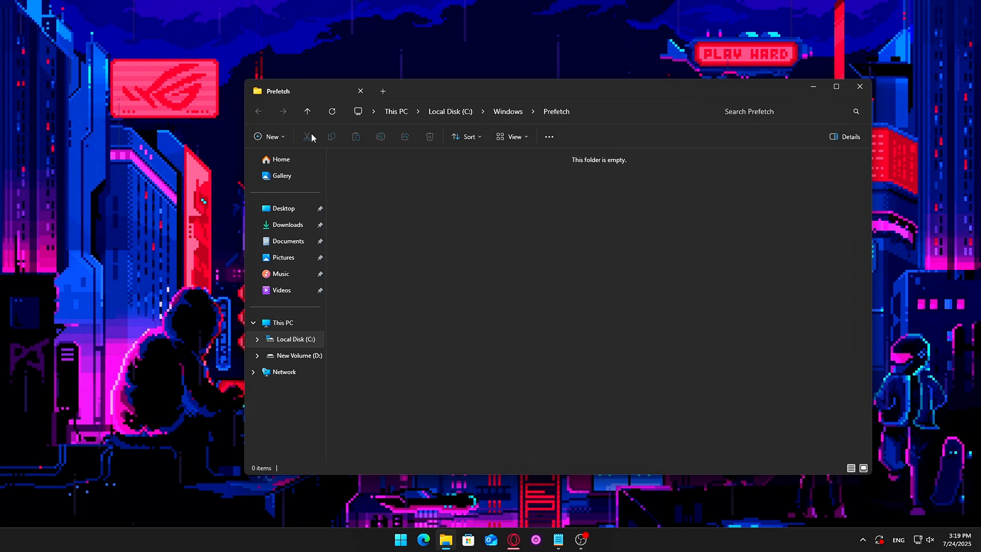
mouse_move(333, 135)
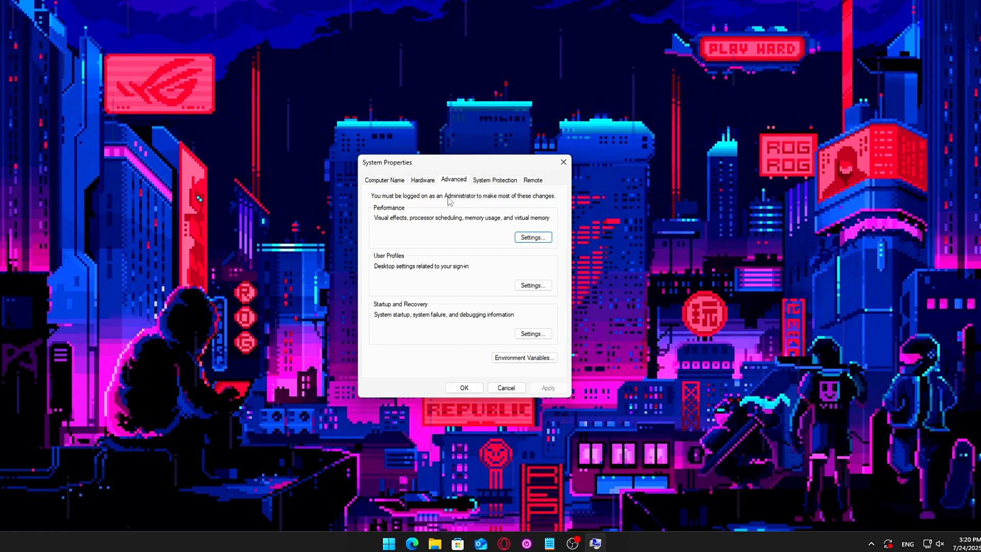
In Performance Options' Virtual Memory dialog, untick automatic paging file management for all drives.
click(532, 237)
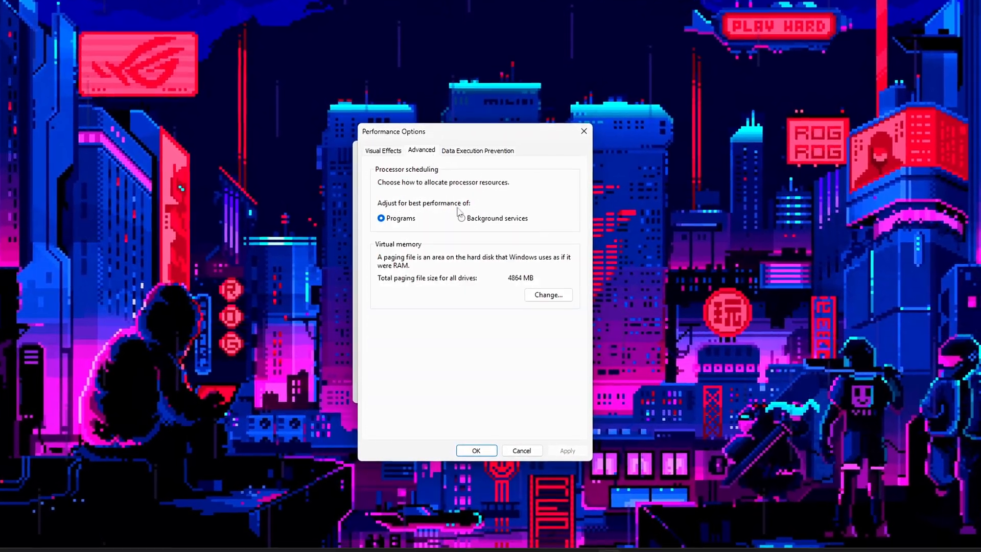
click(548, 295)
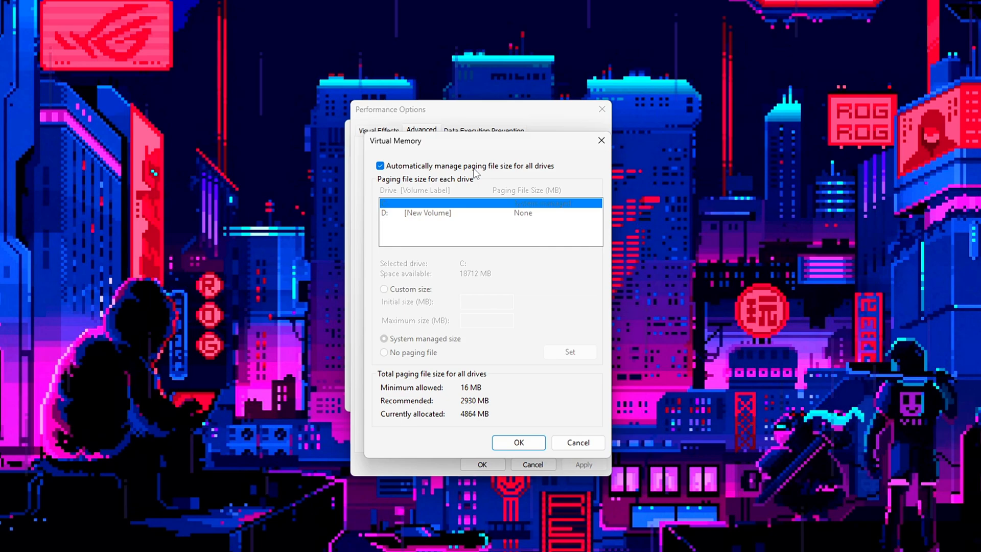
click(379, 160)
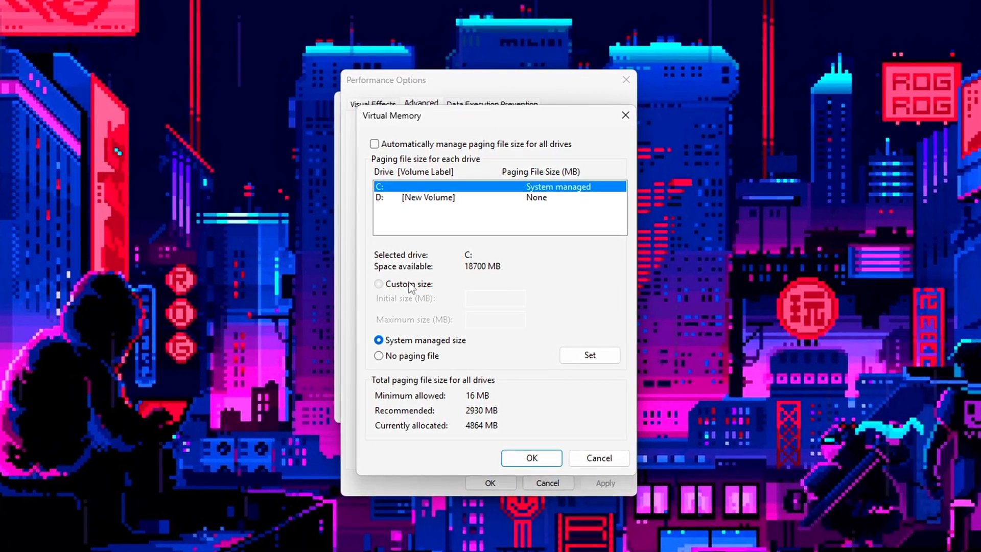
click(379, 282)
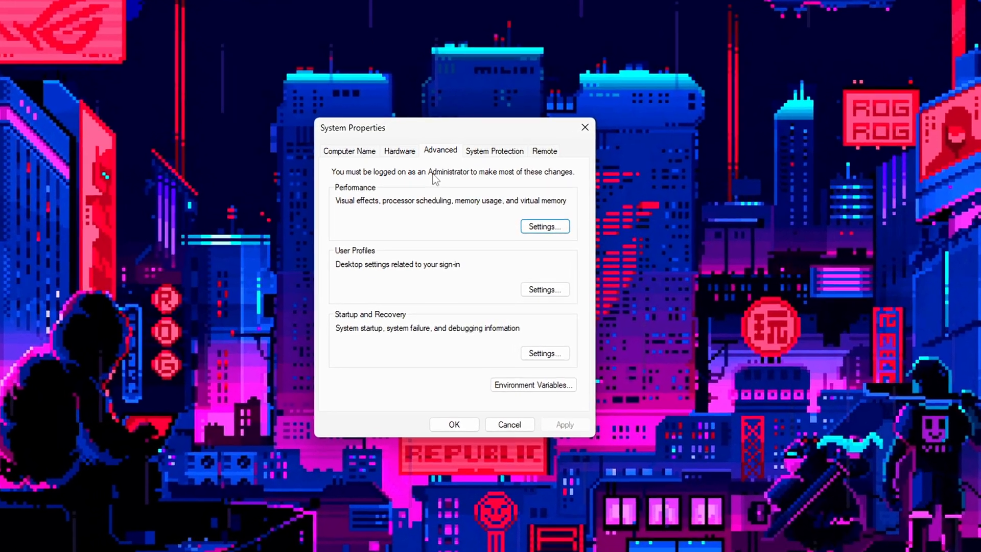
Reopen Virtual Memory settings and turn off automatic paging file management.
click(544, 226)
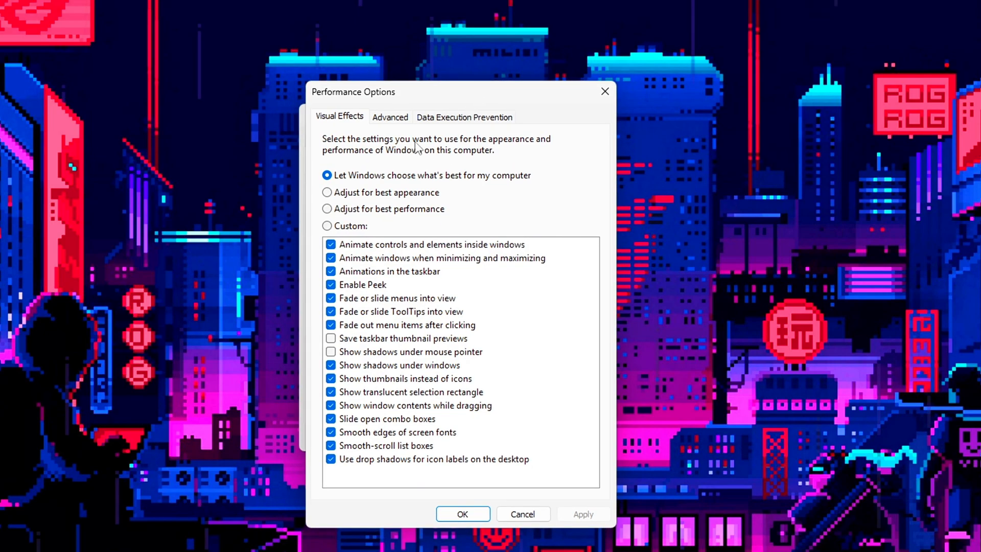
click(390, 117)
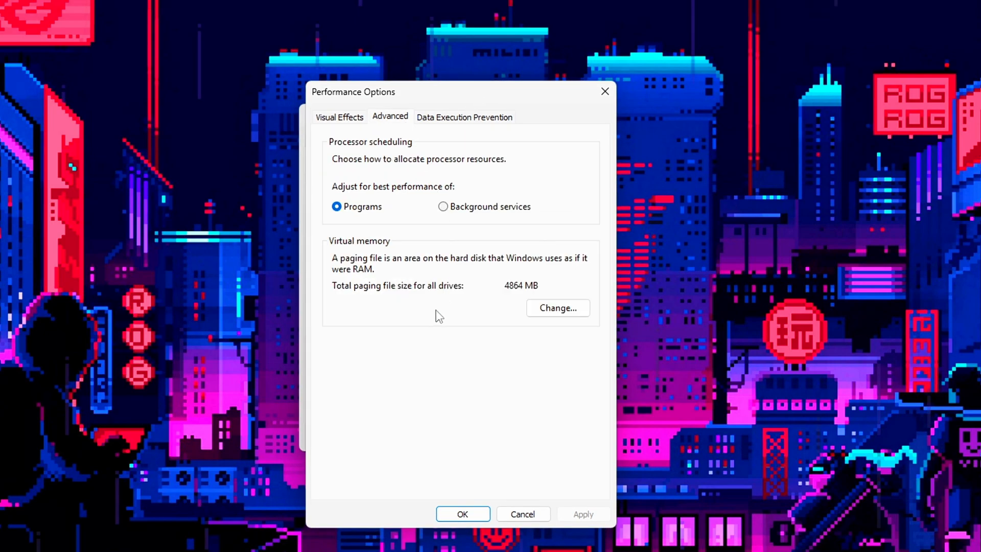
mouse_move(435, 323)
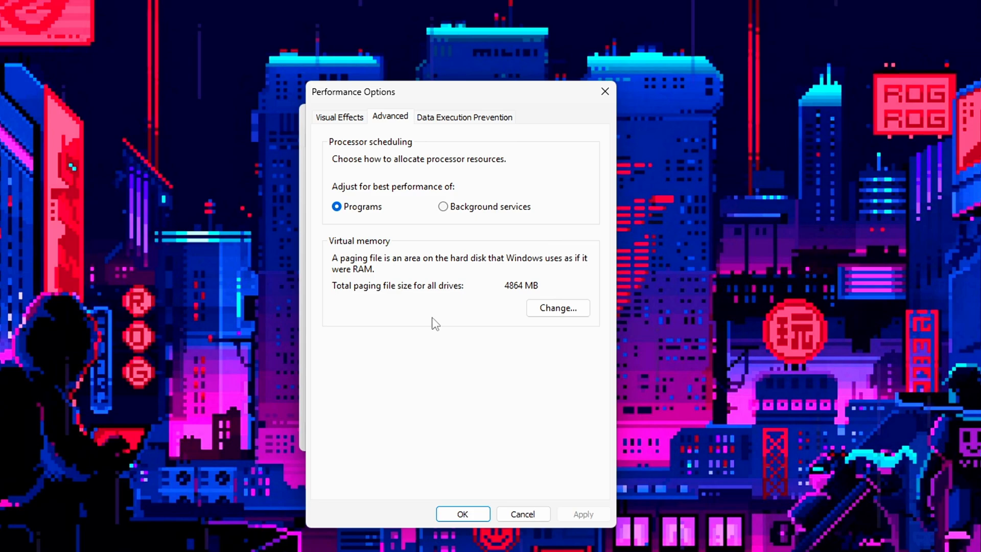
click(556, 307)
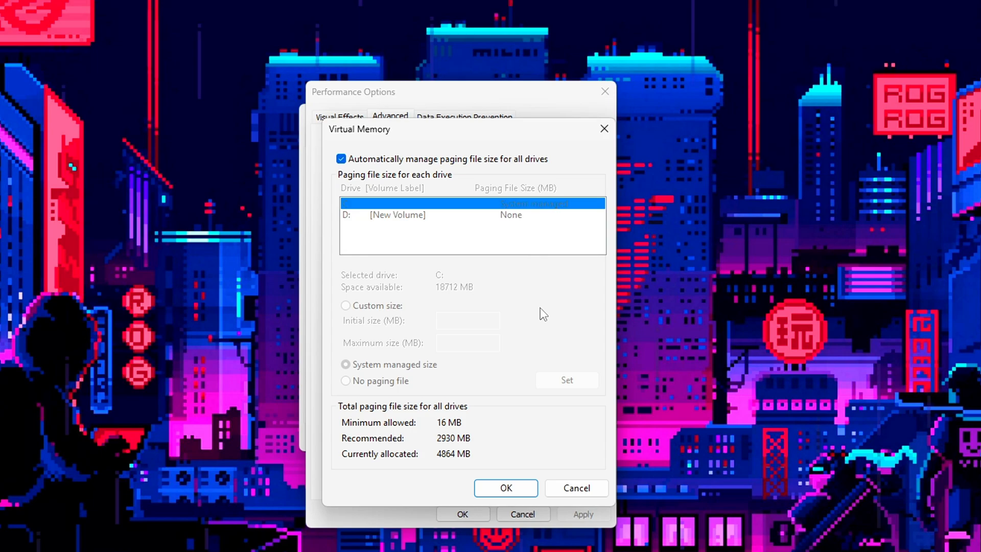
mouse_move(418, 164)
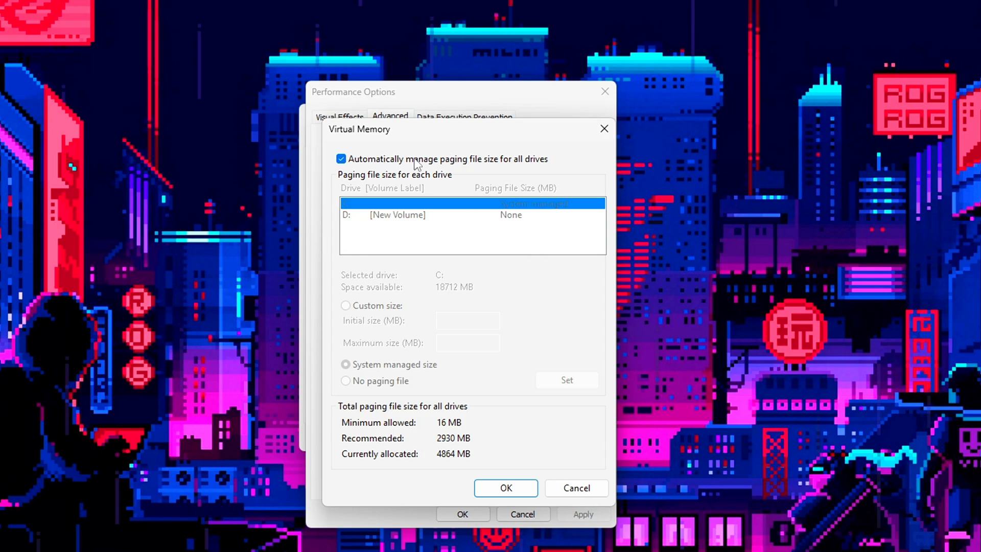
click(341, 158)
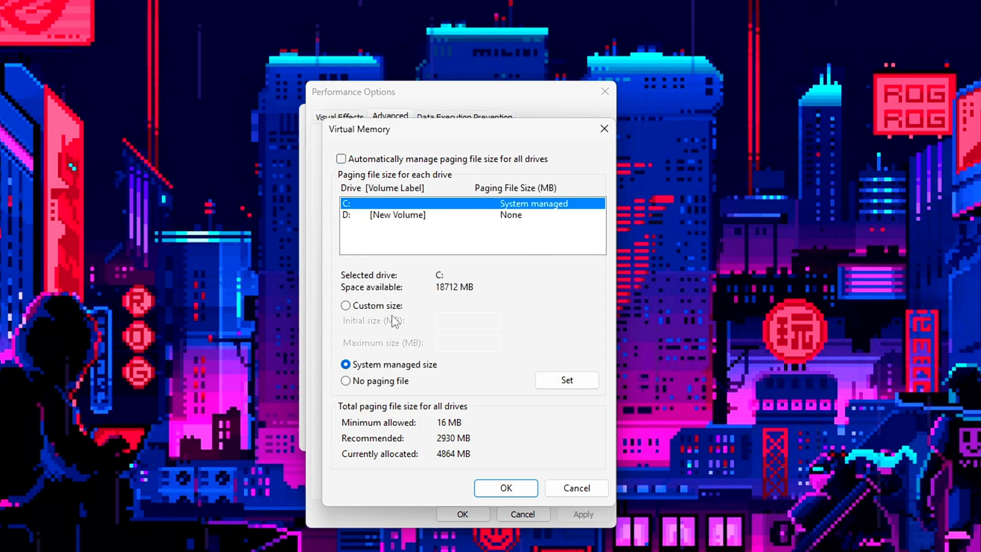
Give drive C: a custom paging file of 4096 MB initial, 8192 MB maximum.
click(397, 214)
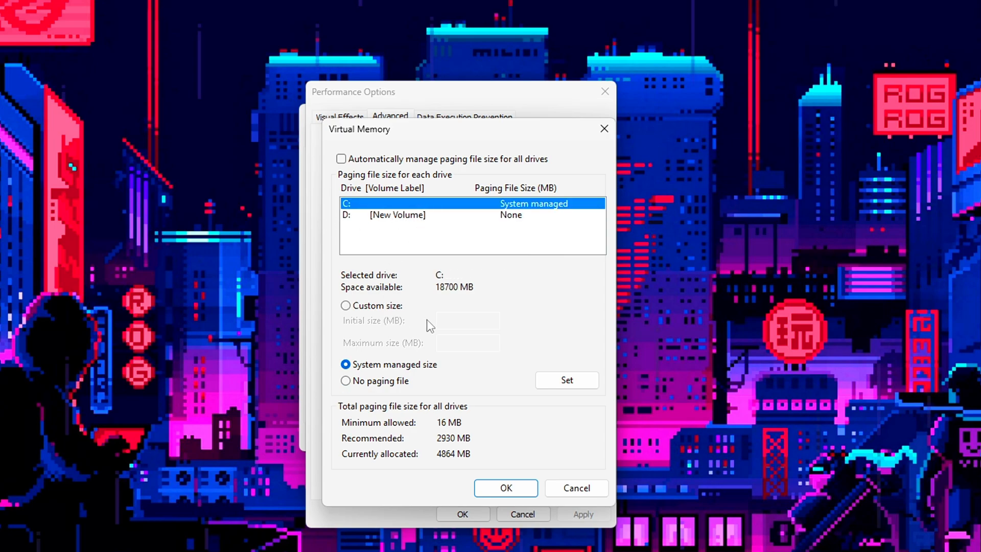
click(345, 305)
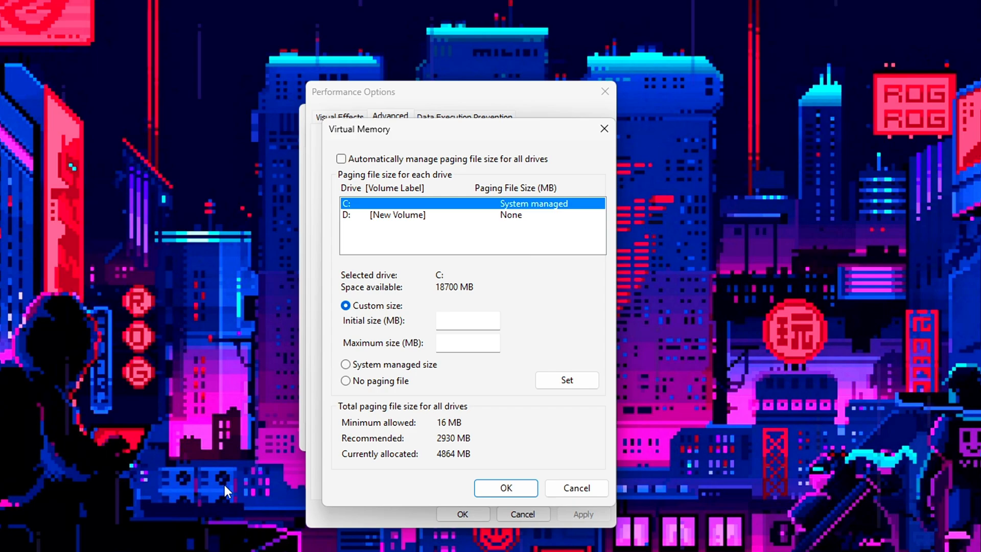
click(466, 320)
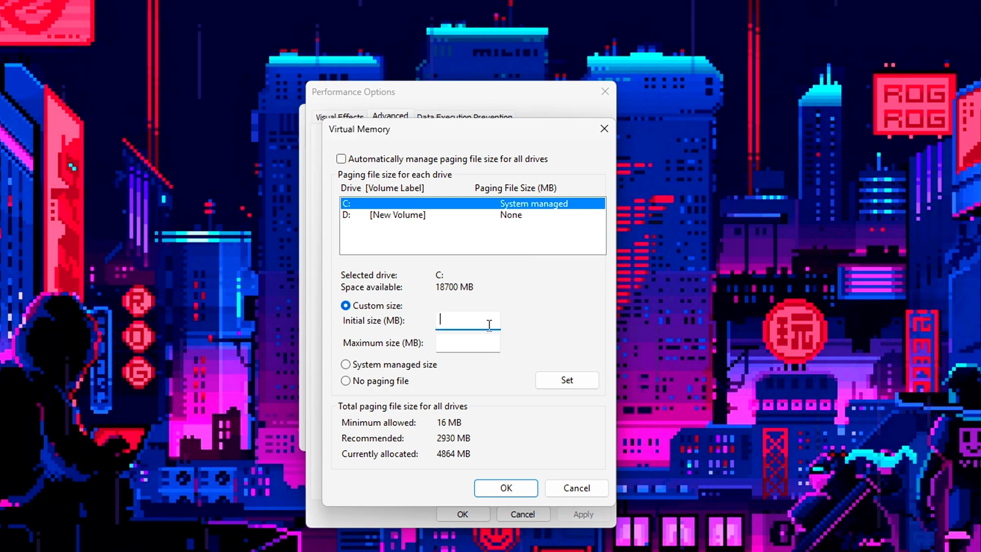
text(8192)
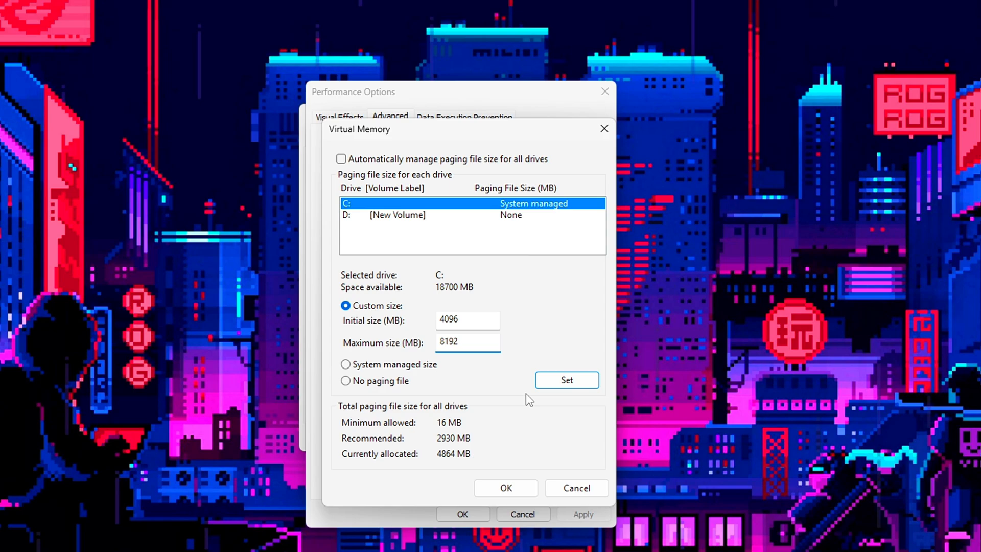
click(467, 343)
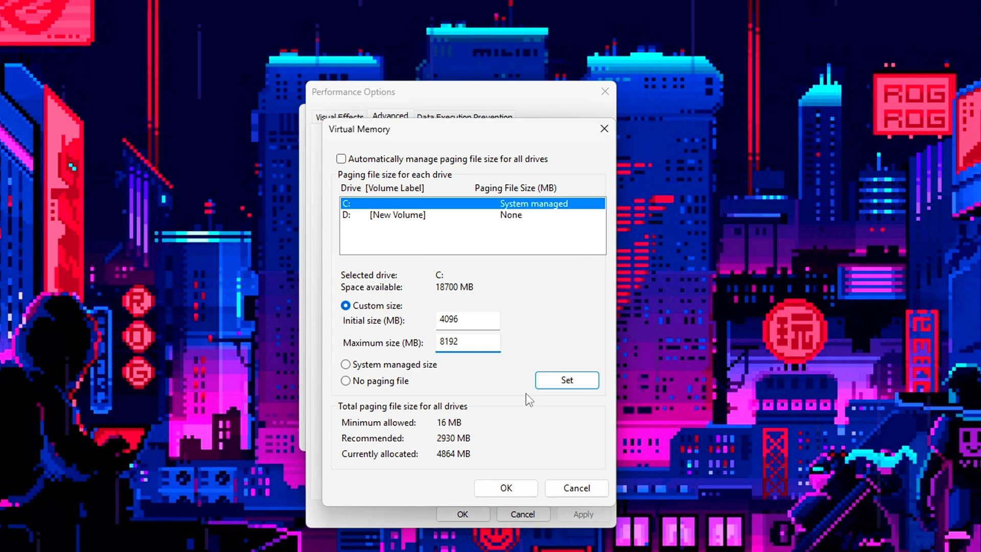
click(467, 341)
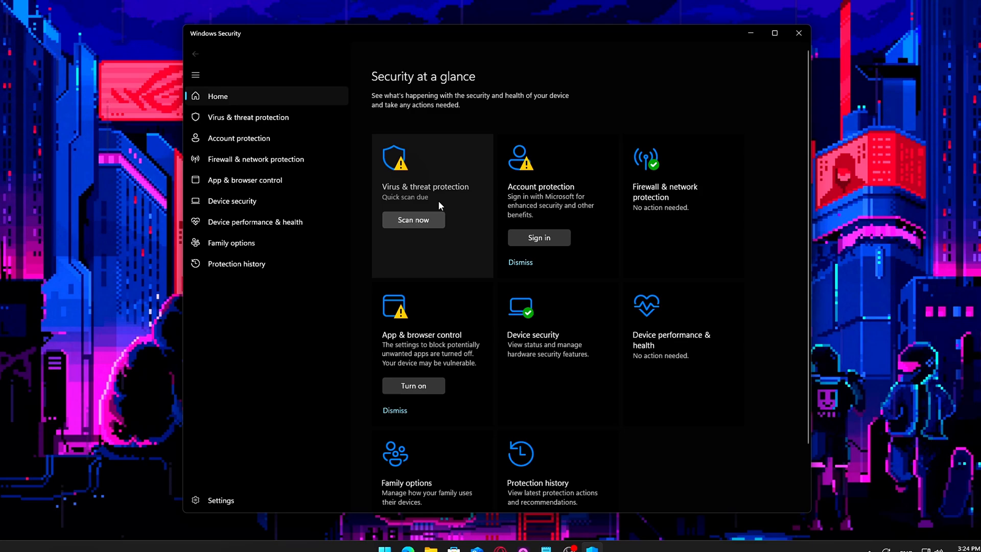
Start adding a Folder exclusion under Virus & threat protection, then close Windows Security.
click(248, 117)
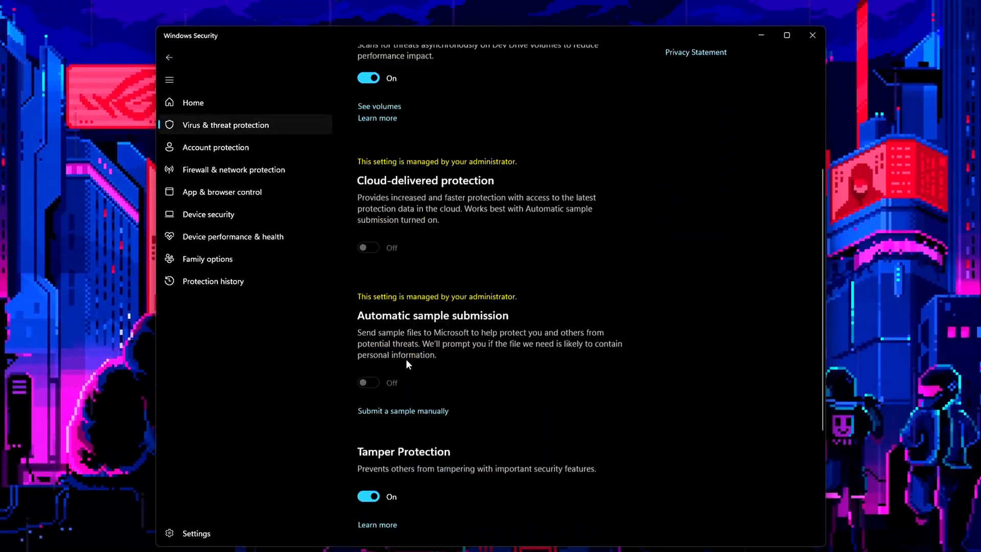
scroll(down, 3)
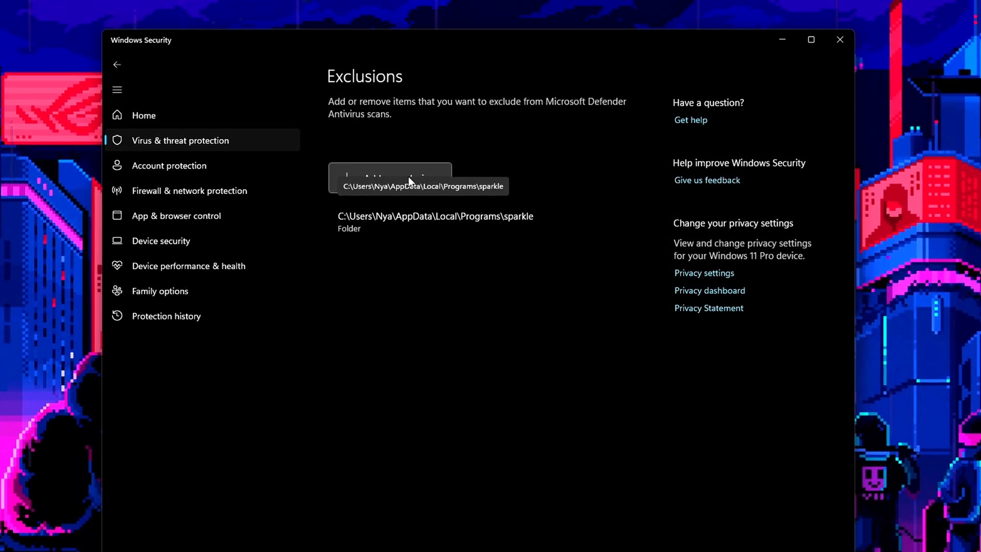
click(390, 177)
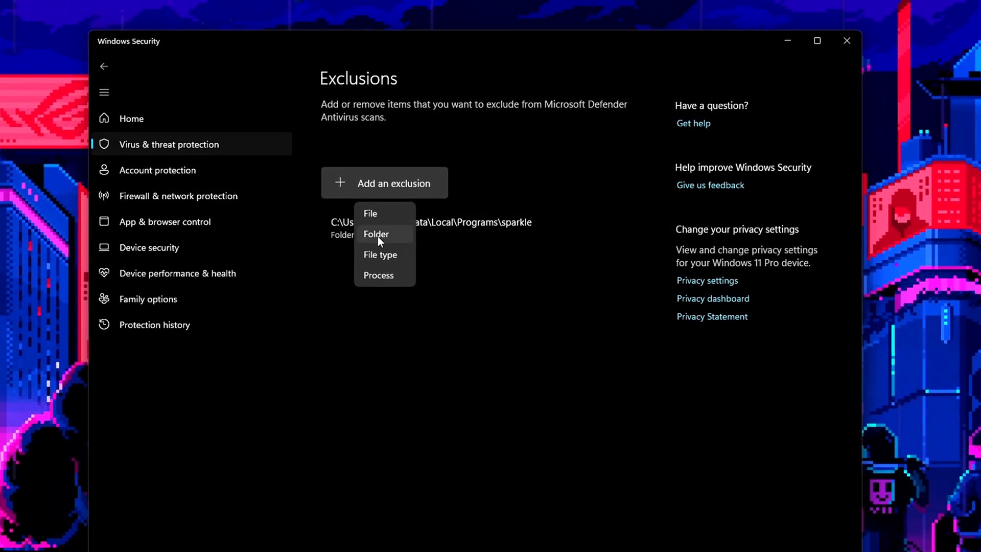
click(376, 233)
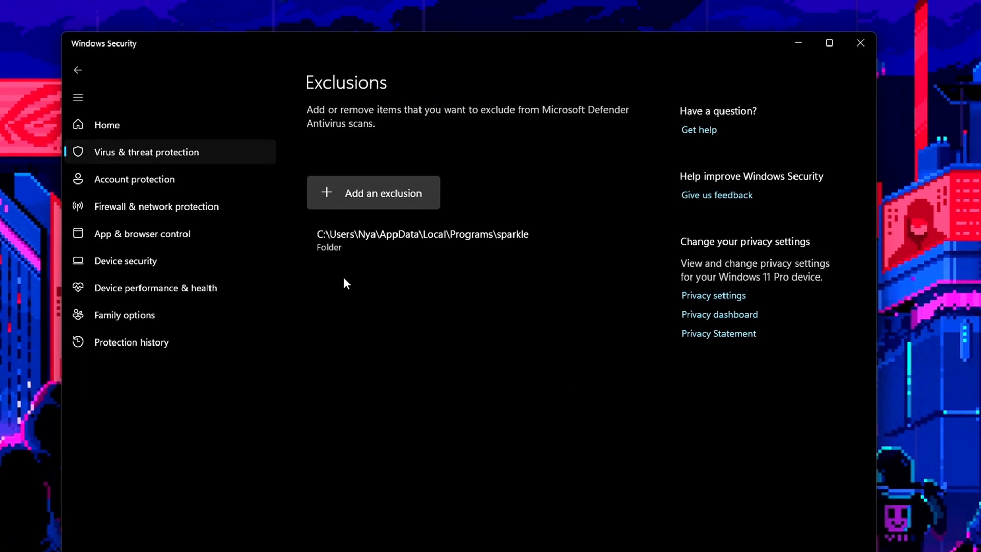
click(860, 42)
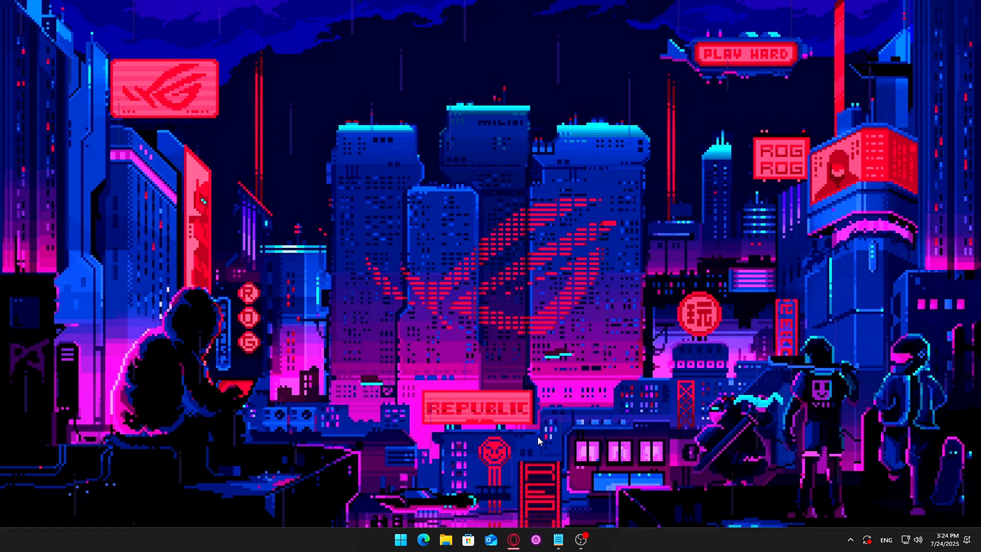
Reopen Windows Security from search and view the Defender exclusions listing the sparkle folder.
click(401, 538)
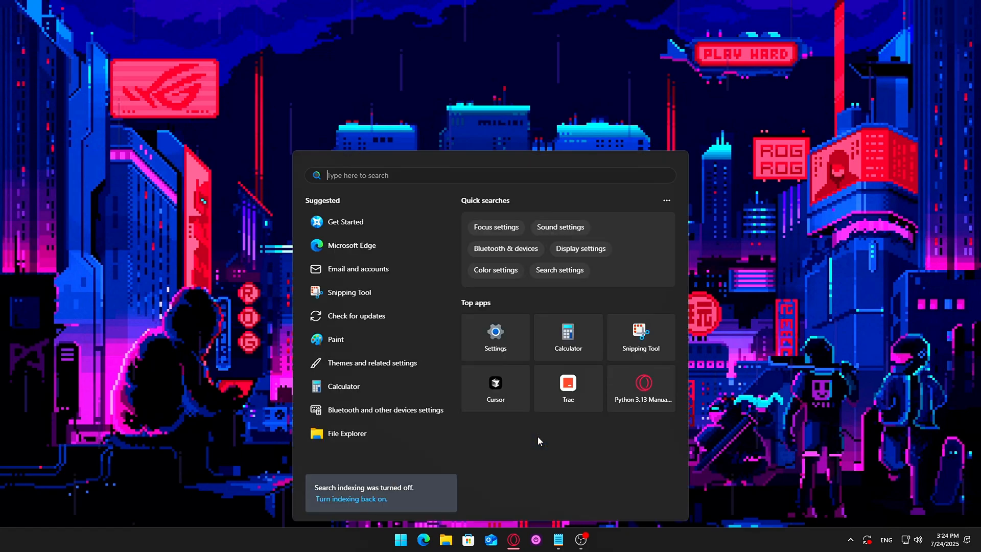
text(Windows Security)
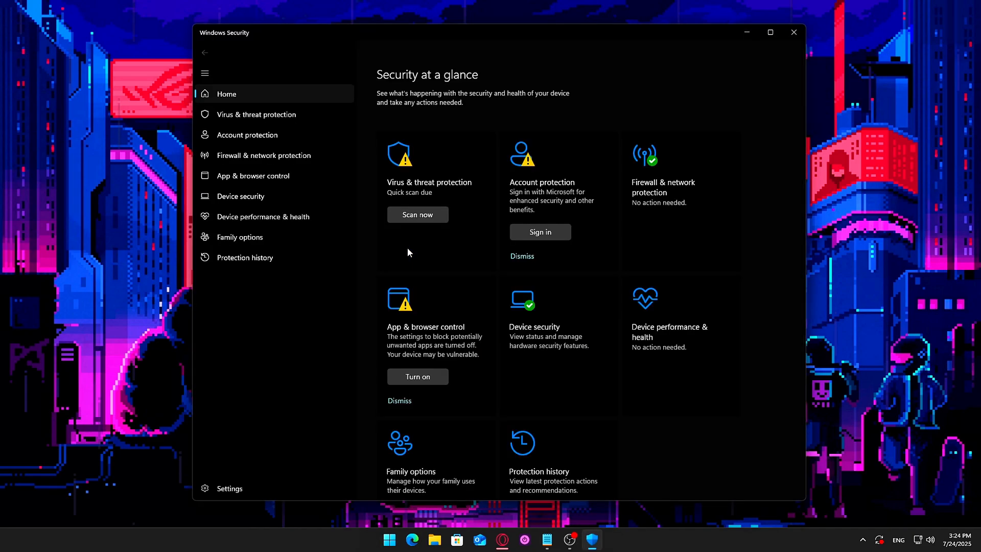
click(256, 114)
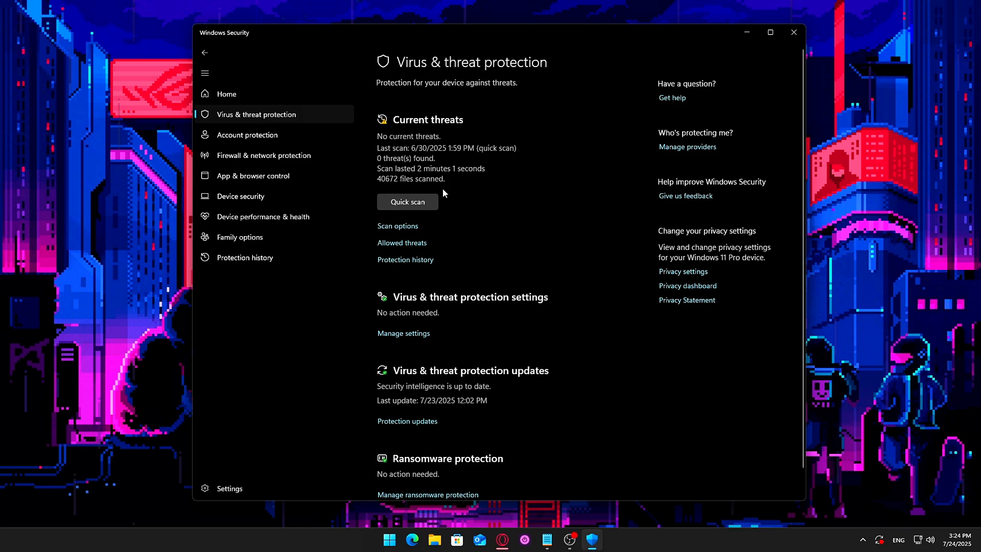
click(403, 333)
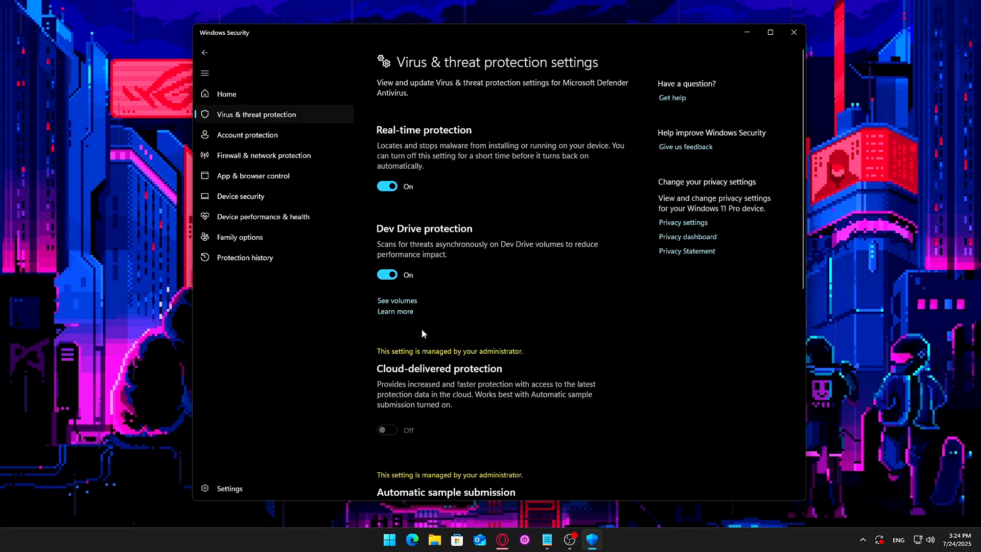
scroll(down, 3)
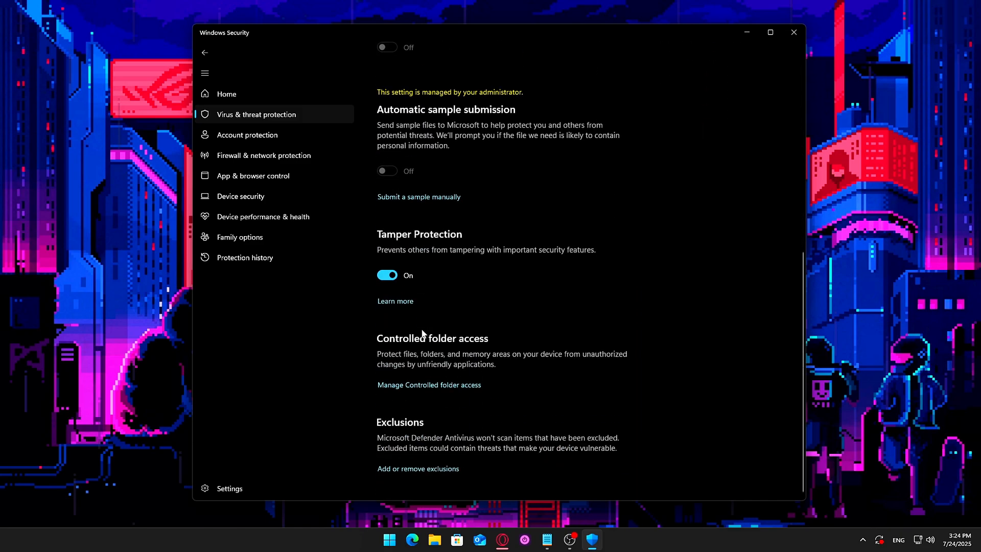
click(418, 468)
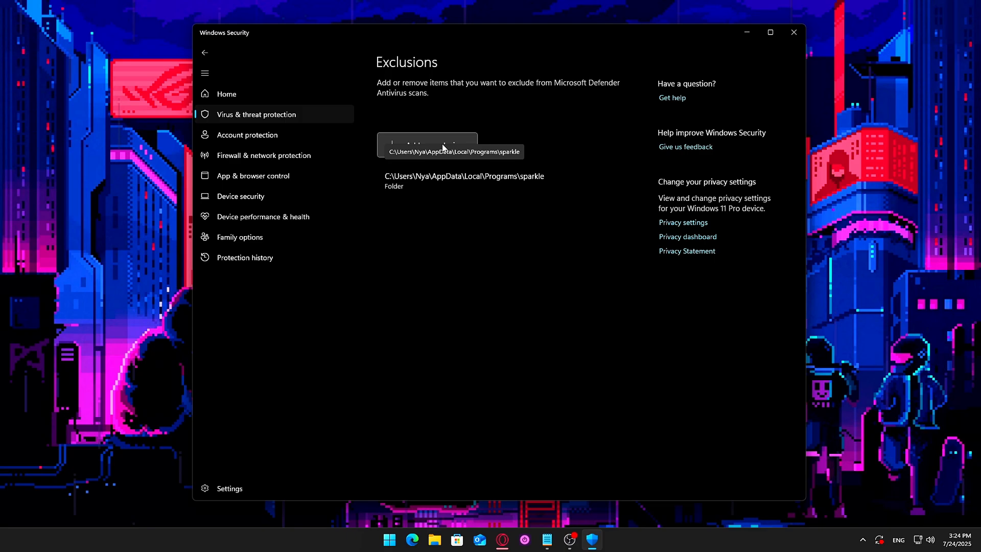
Add C:\SteamLibrary as a folder exclusion for Microsoft Defender Antivirus.
click(427, 145)
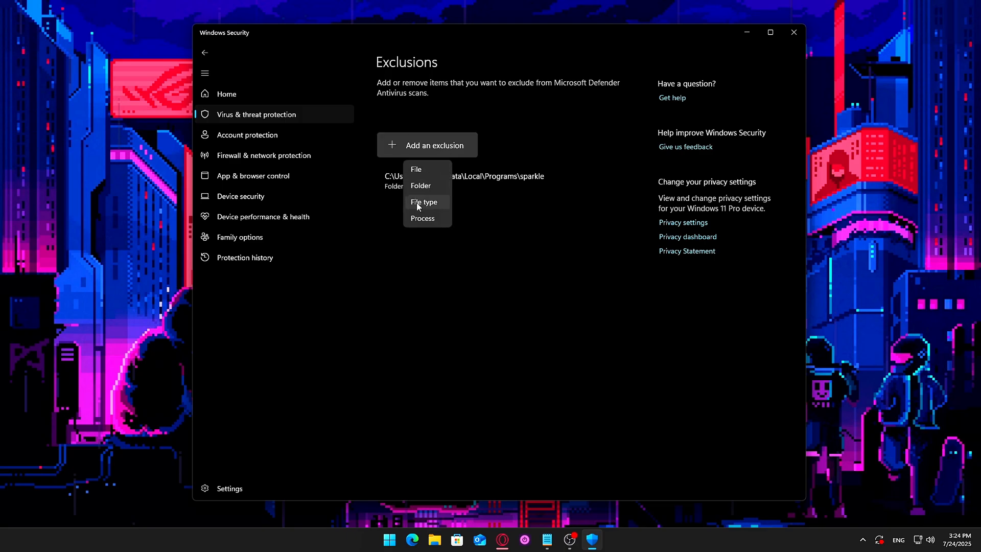
mouse_move(421, 186)
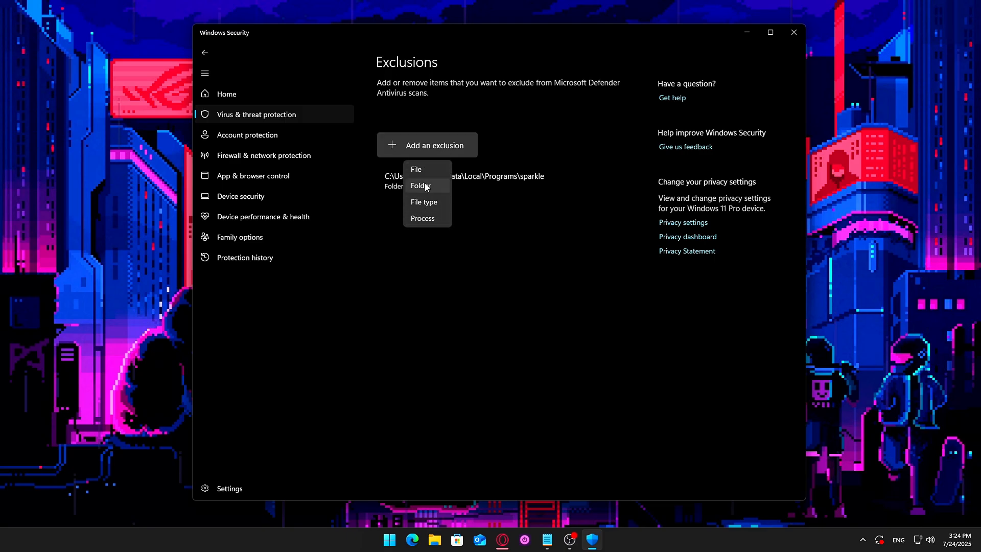
click(420, 186)
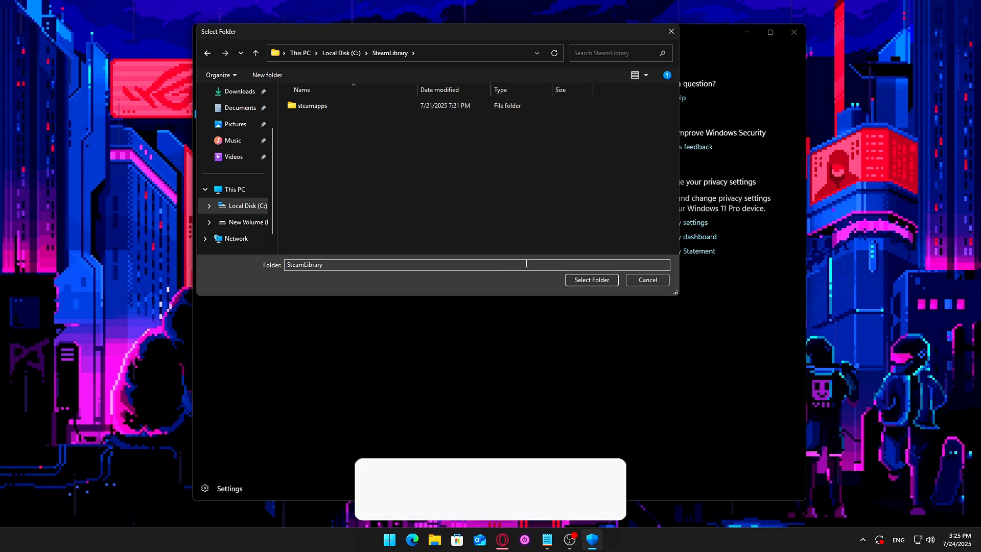
click(590, 279)
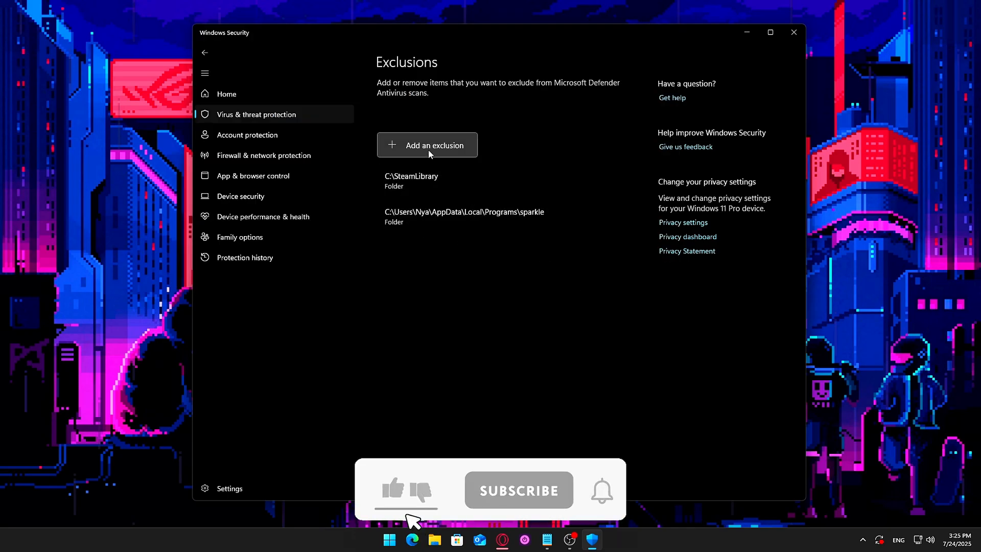
click(427, 145)
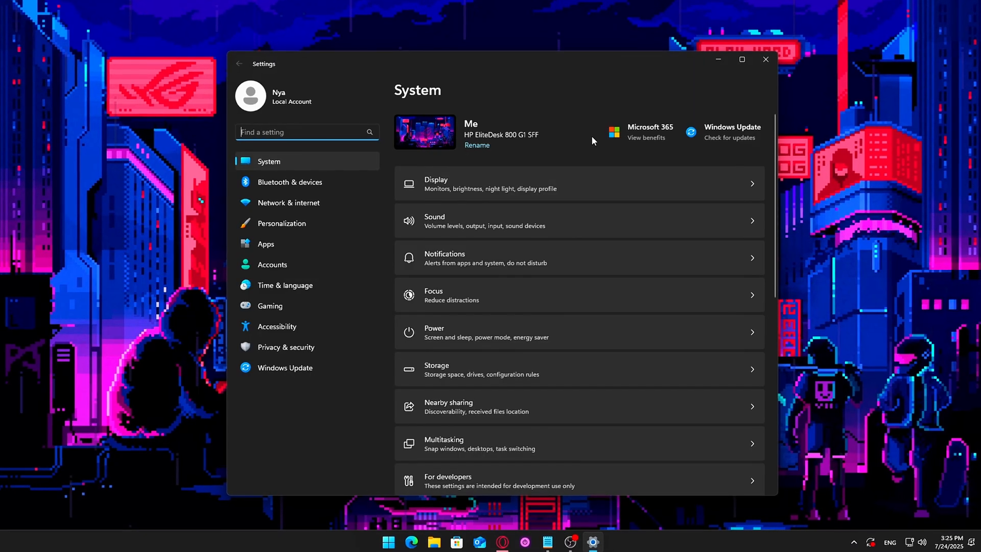
Scroll through the Privacy & security app permission categories, then close Settings.
click(285, 346)
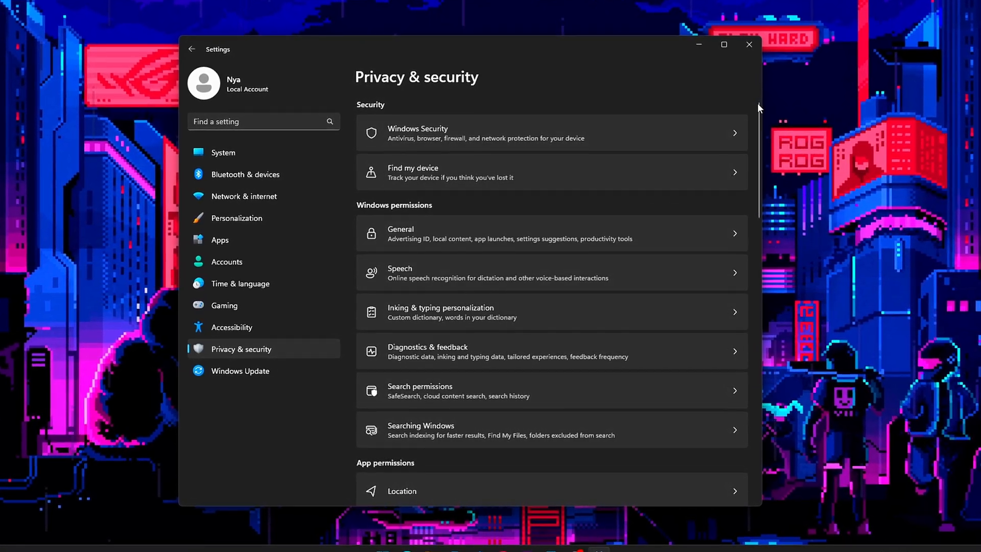
scroll(down, 3)
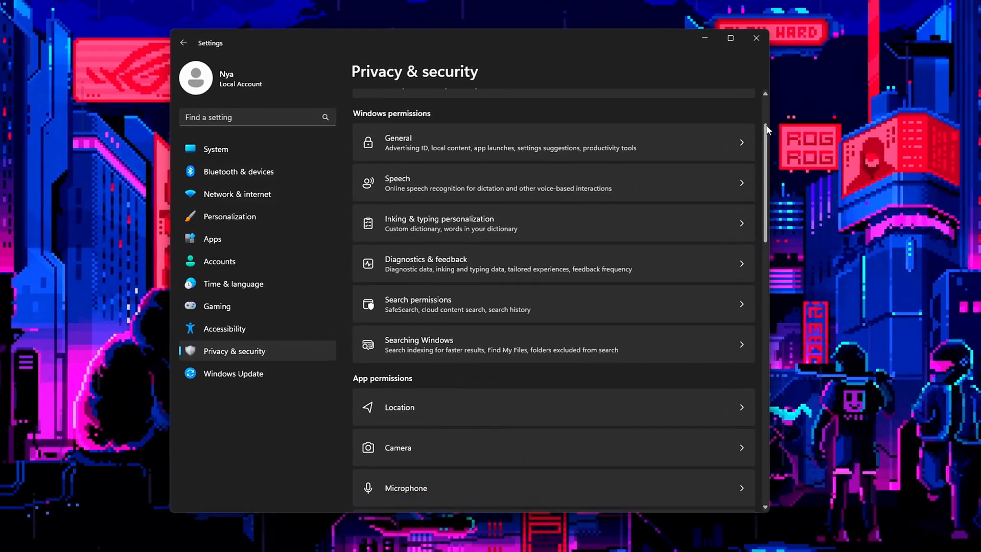
scroll(down, 3)
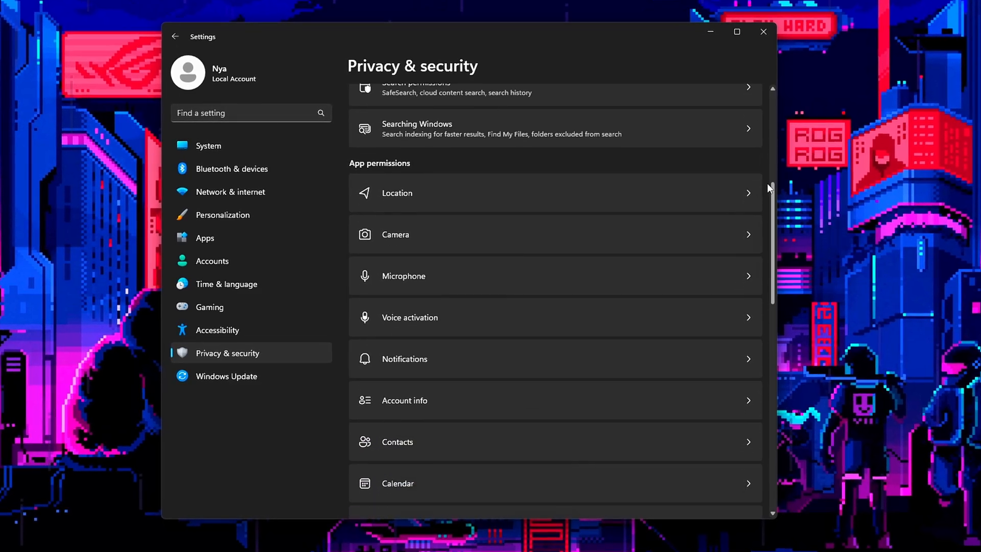
scroll(down, 3)
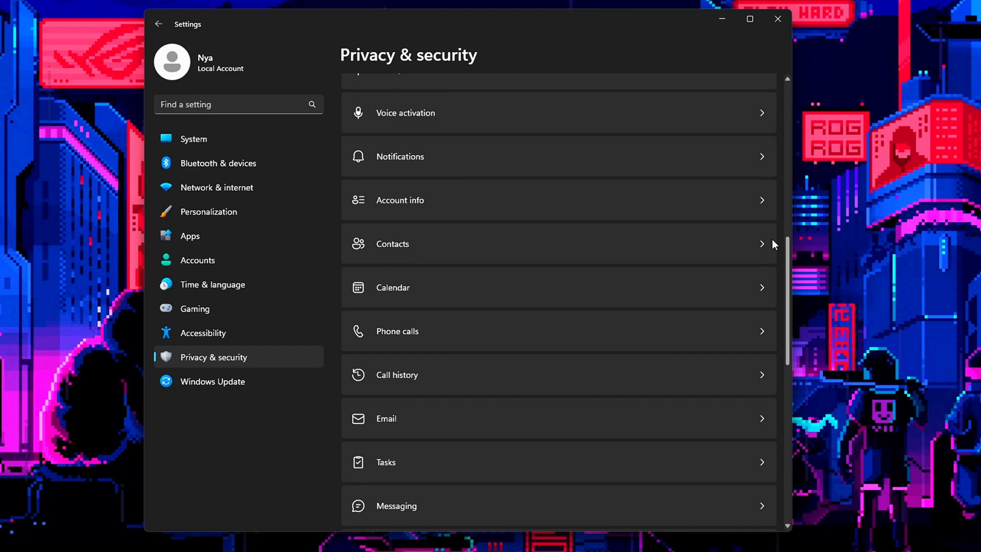
scroll(down, 3)
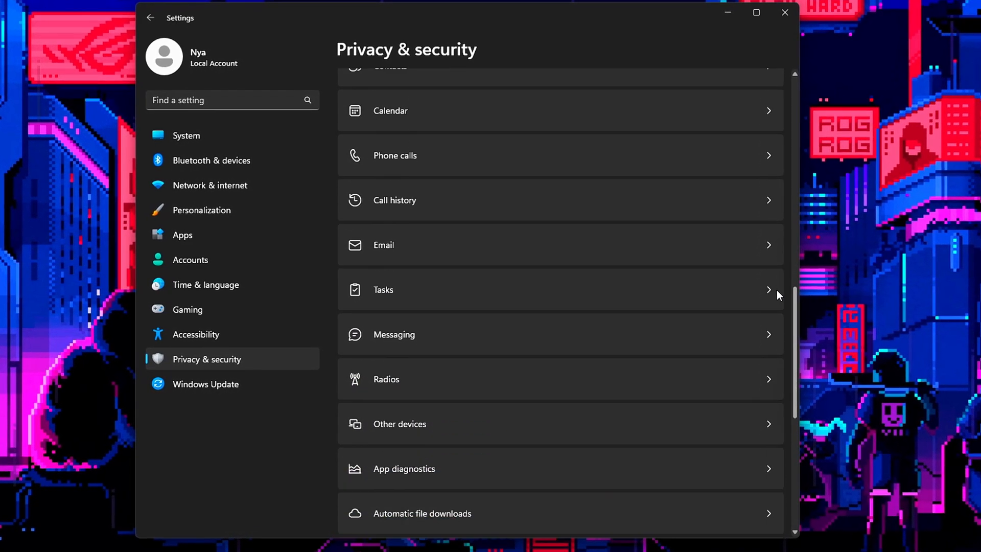
scroll(down, 3)
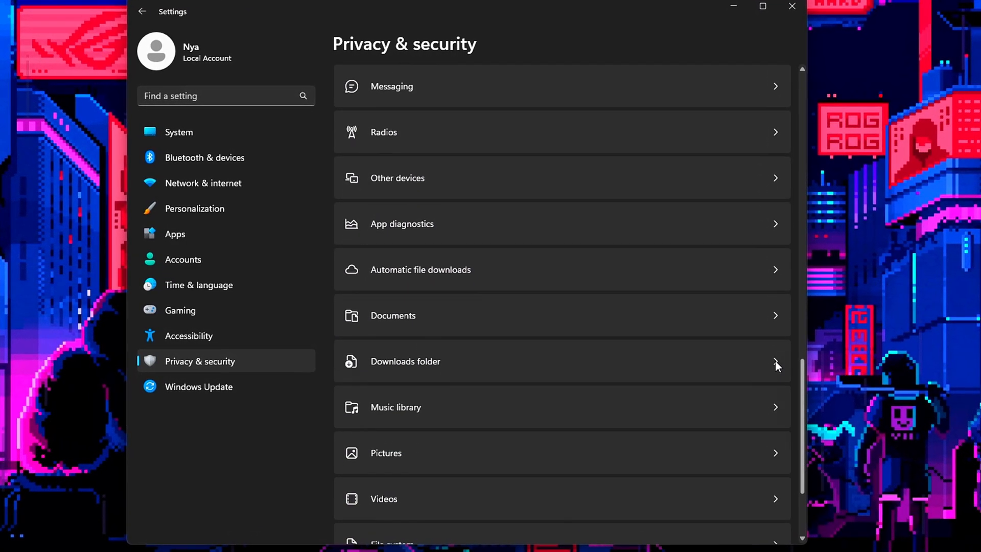
scroll(down, 3)
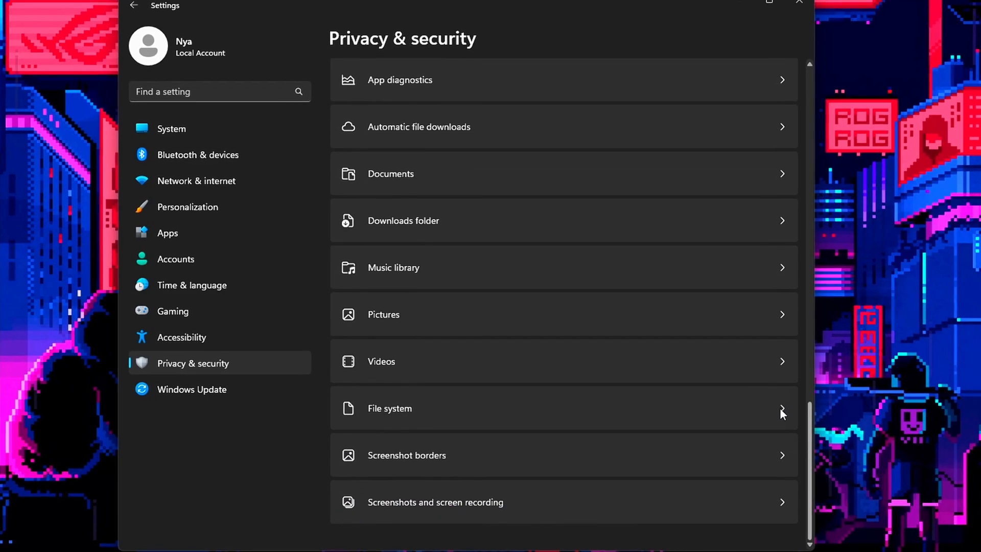
click(798, 5)
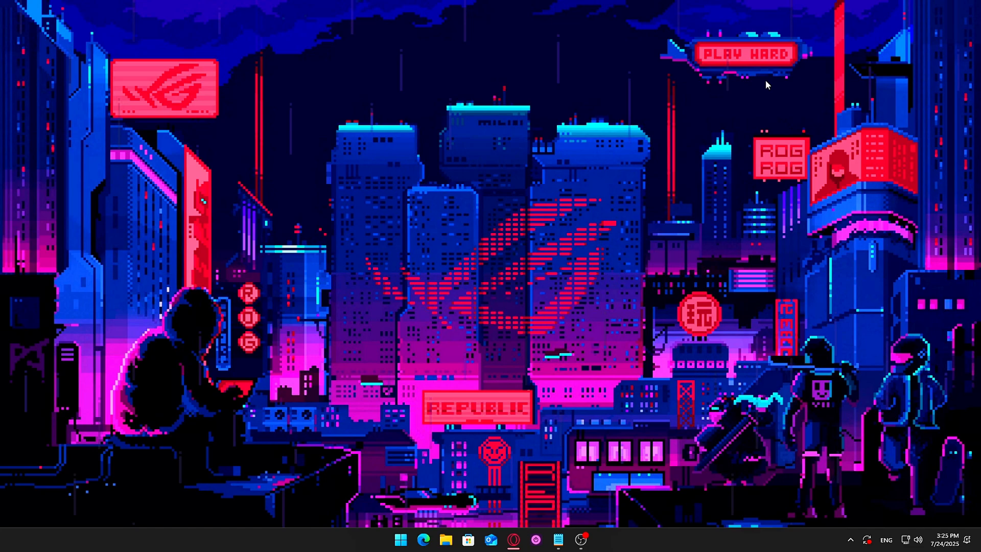
Reopen Settings and scroll the Privacy & security app permissions list to the end.
click(591, 540)
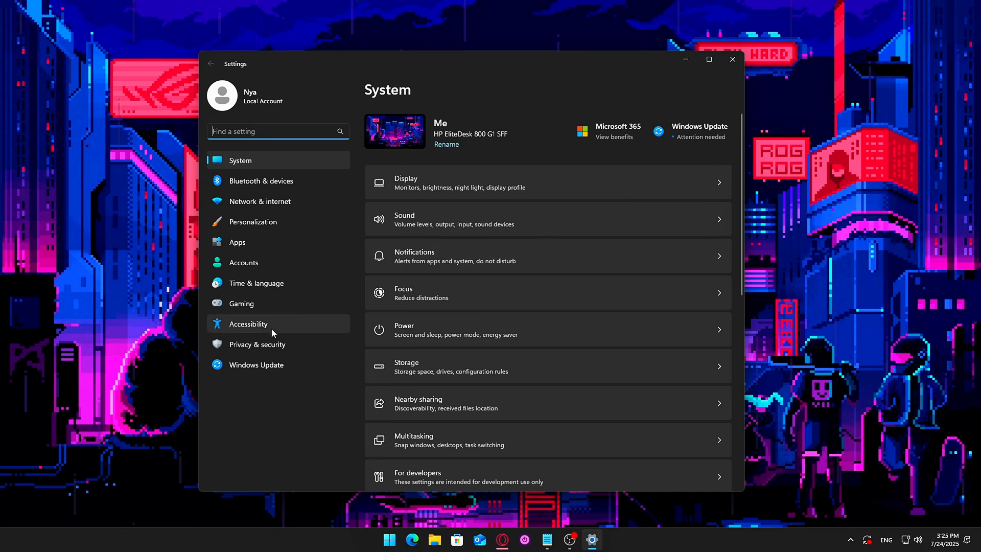
click(256, 344)
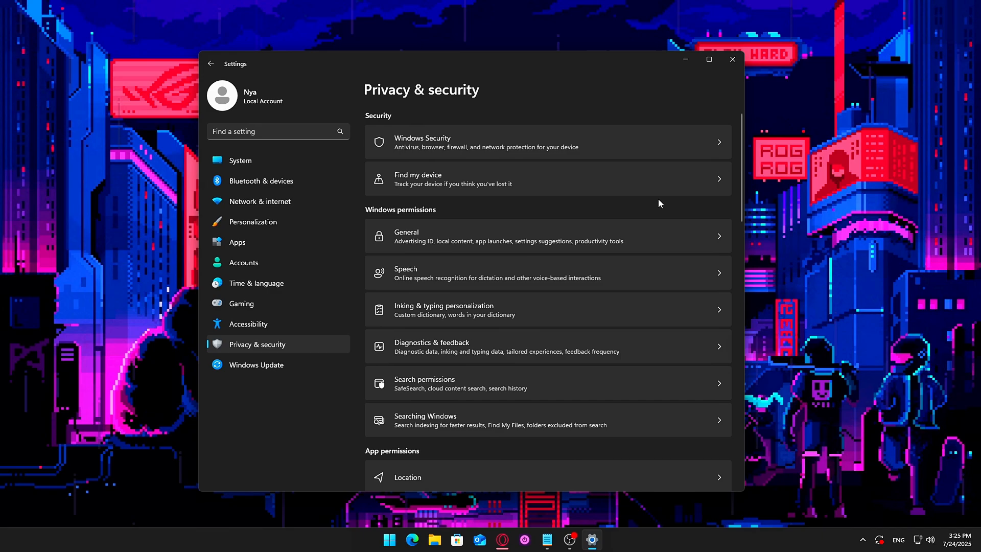
scroll(down, 3)
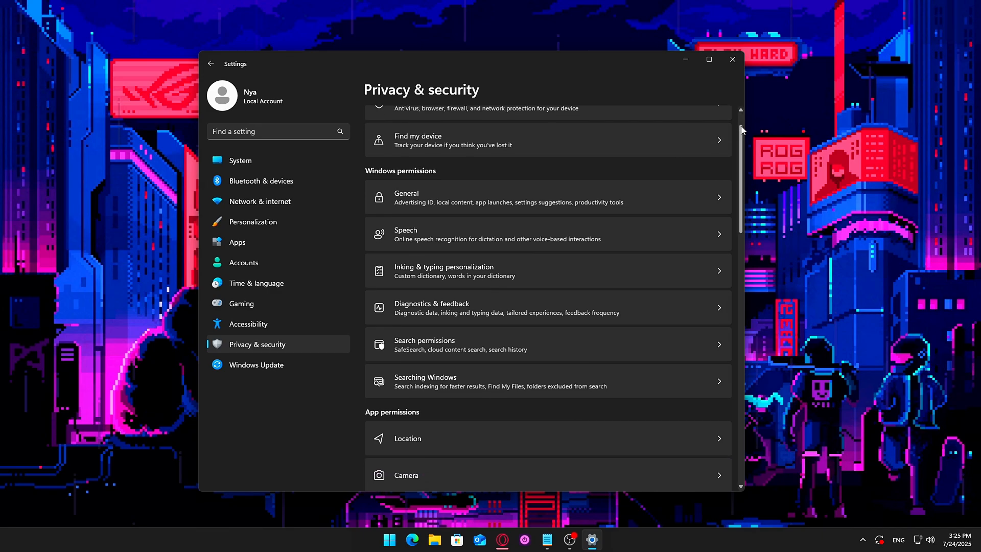
scroll(down, 3)
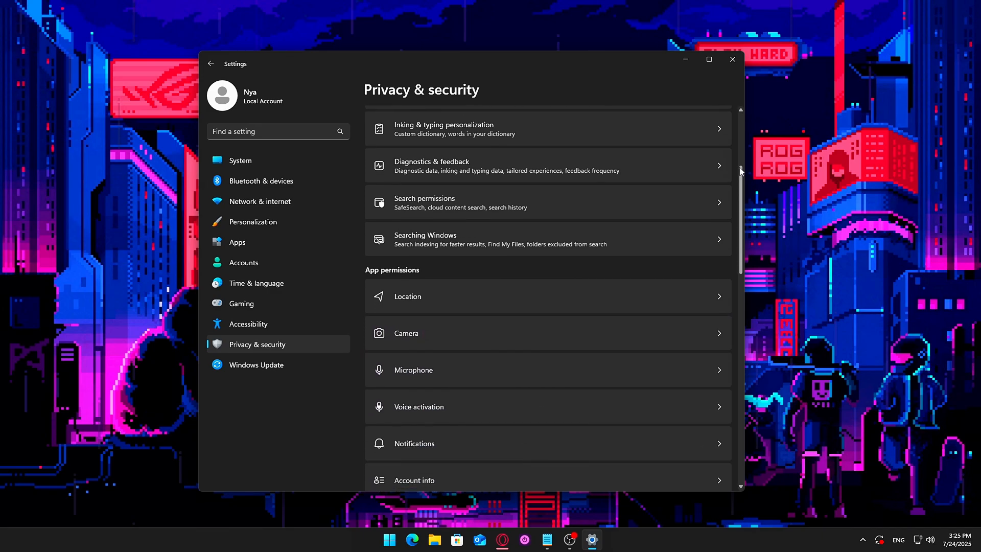
scroll(down, 3)
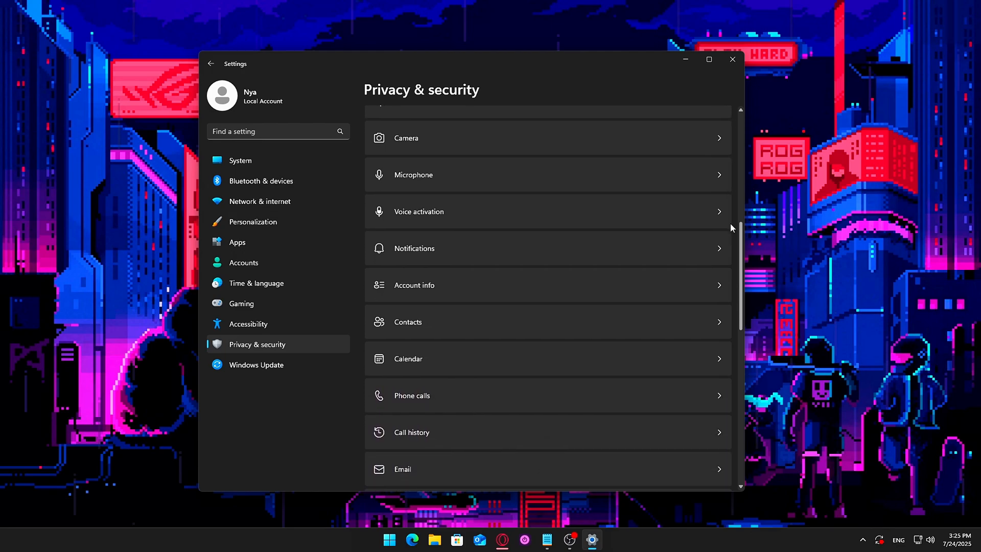
scroll(down, 3)
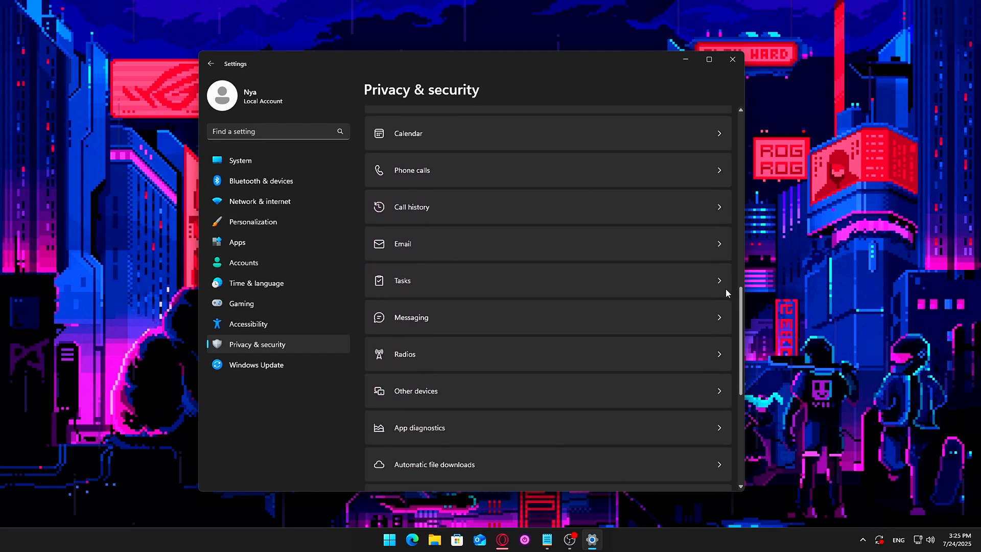
scroll(down, 3)
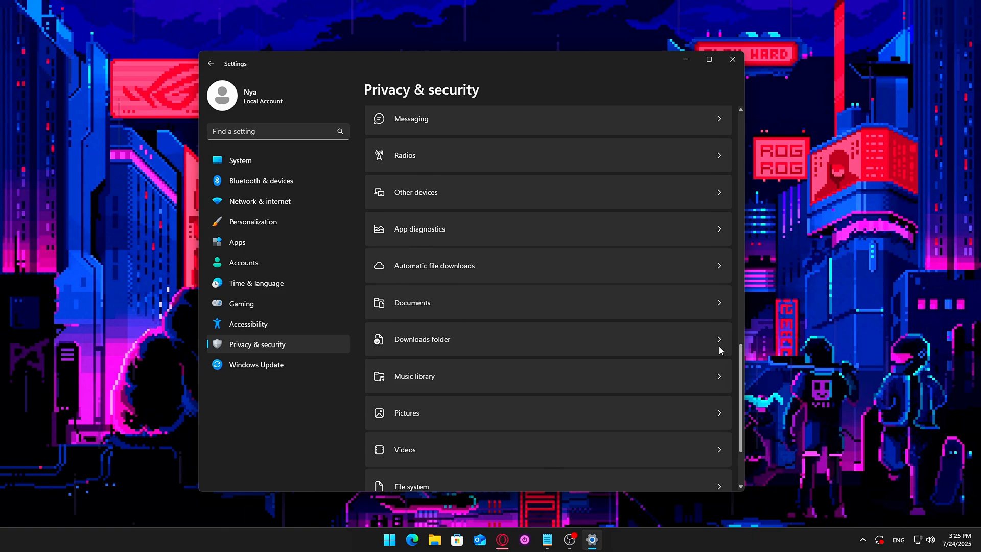
scroll(down, 3)
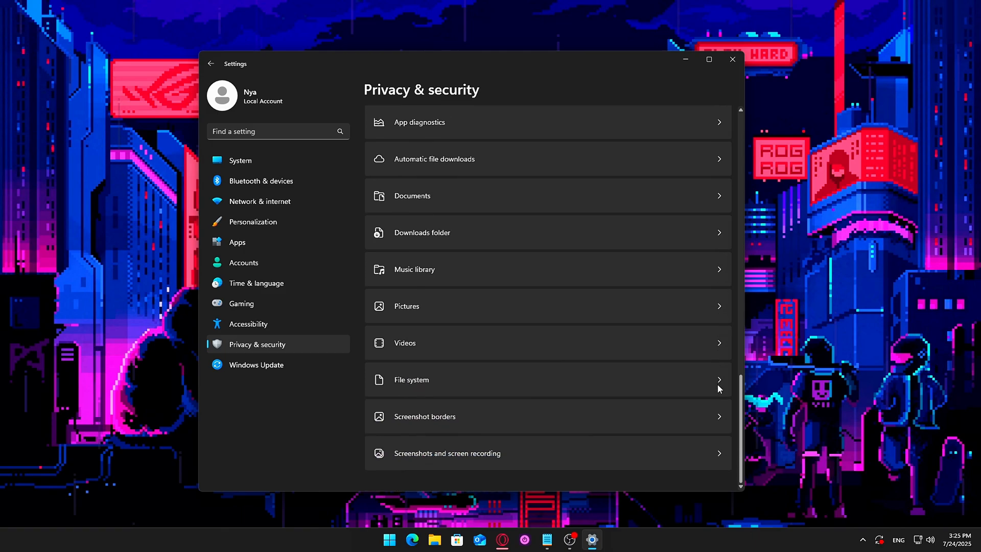
click(731, 59)
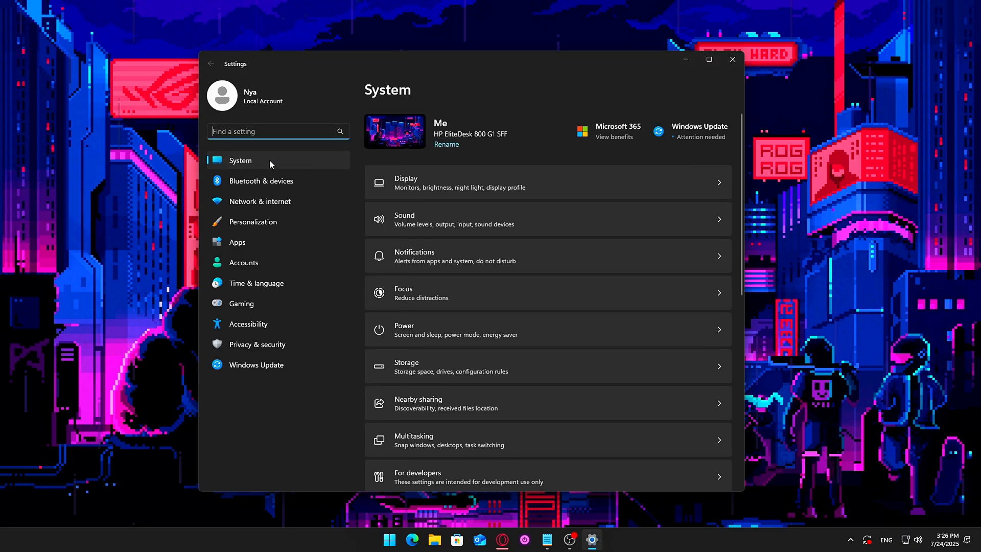
mouse_move(610, 247)
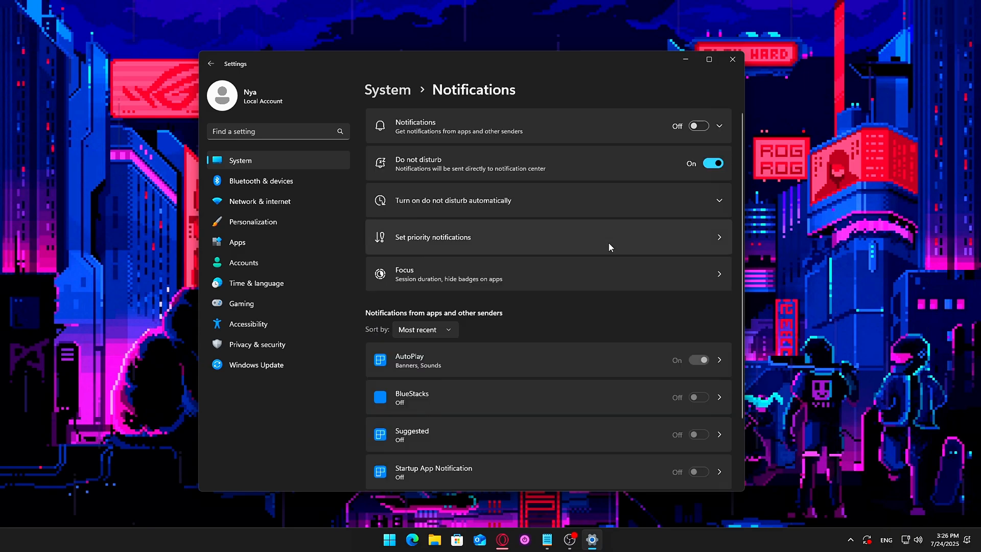
mouse_move(505, 149)
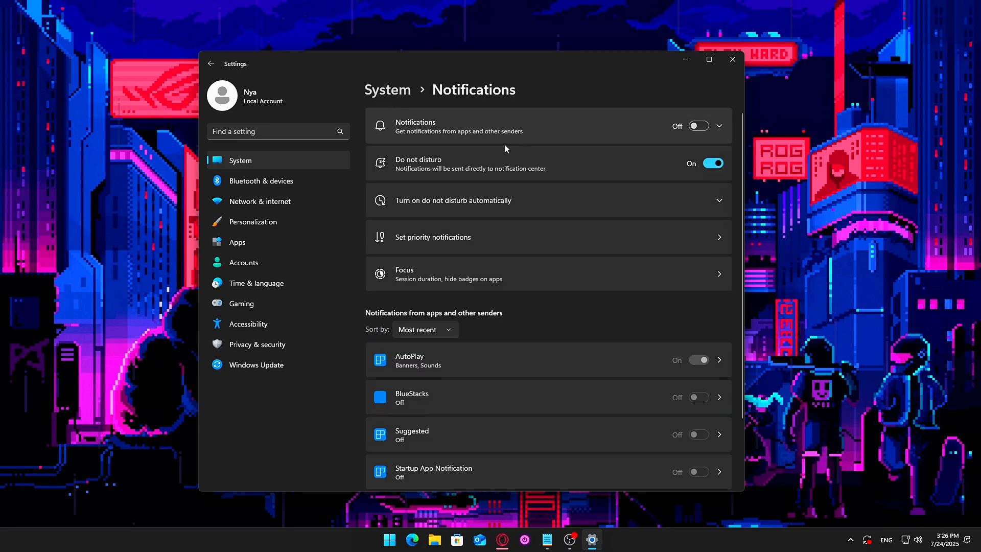
Scroll through the System notifications settings, then move to another System settings page.
scroll(down, 3)
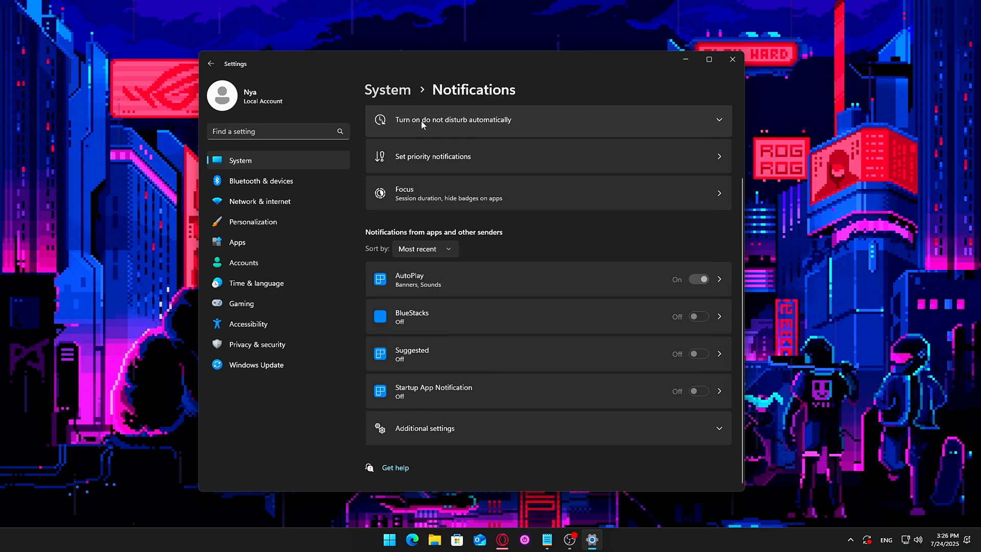
click(211, 63)
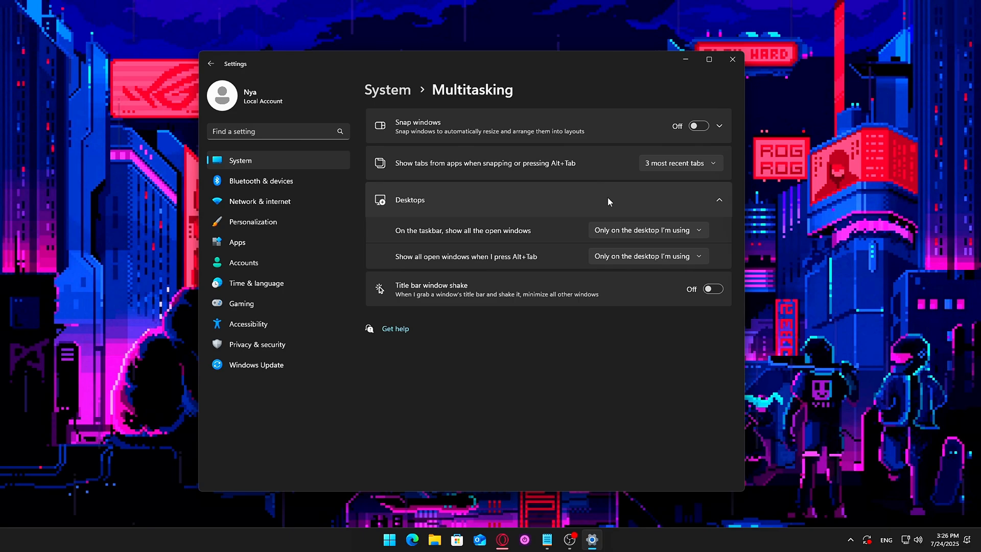
mouse_move(630, 299)
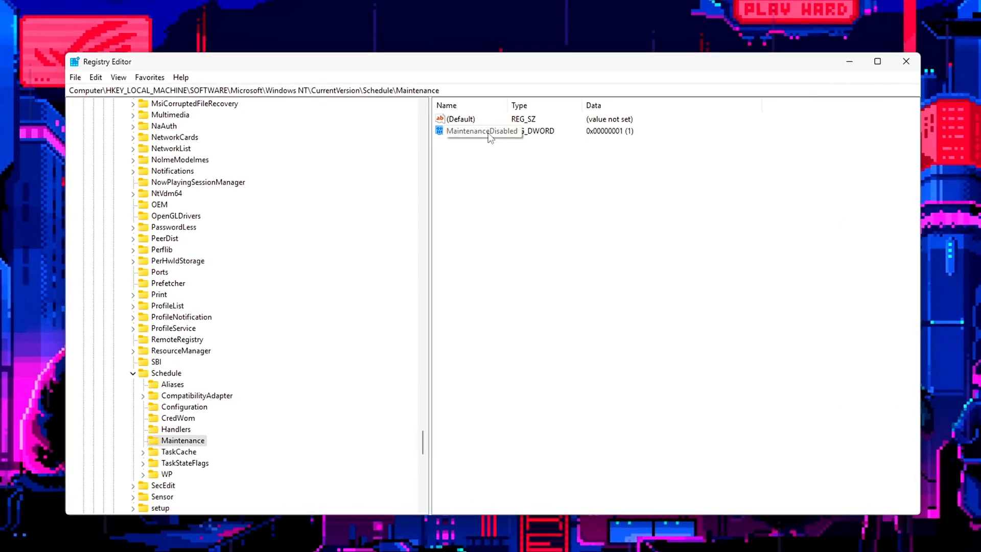
Open MaintenanceDisabled under Schedule\Maintenance to set its value to 1.
double_click(482, 131)
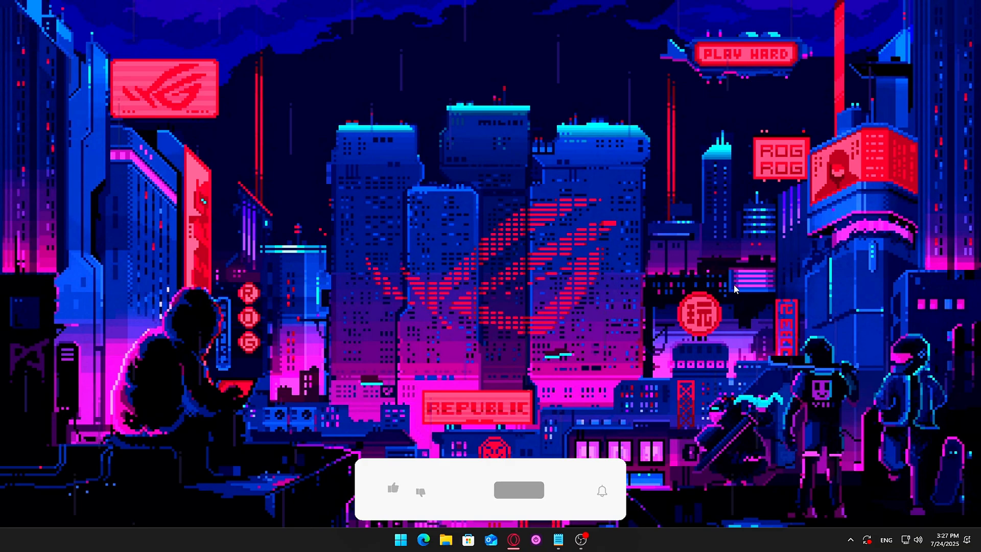
Relaunch regedit from Run and confirm MaintenanceDisabled is still 1.
text(reged)
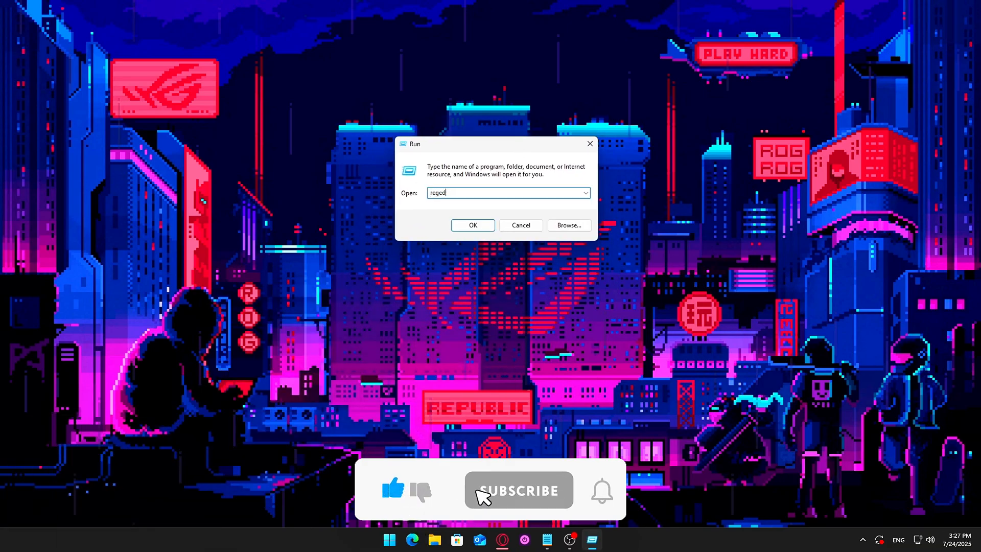
click(472, 224)
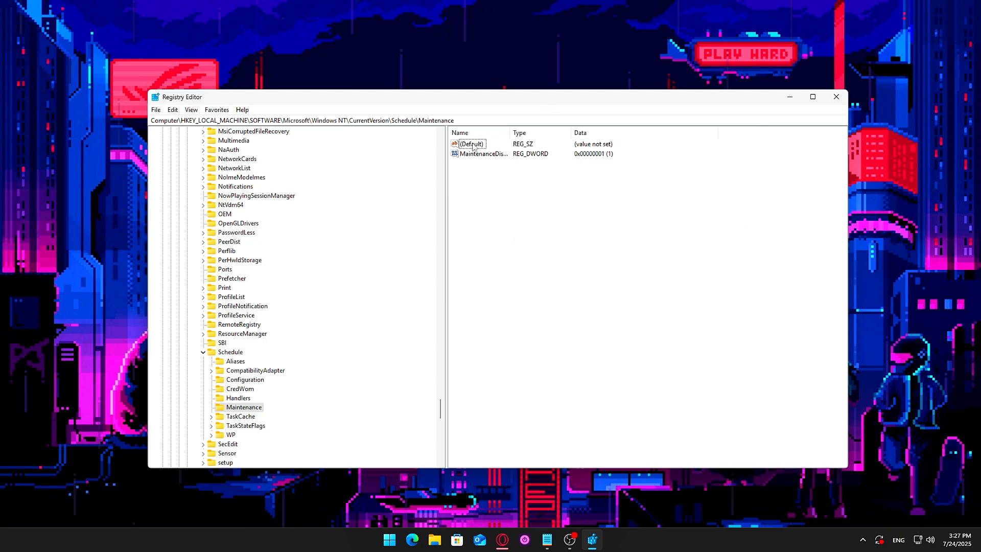
click(481, 154)
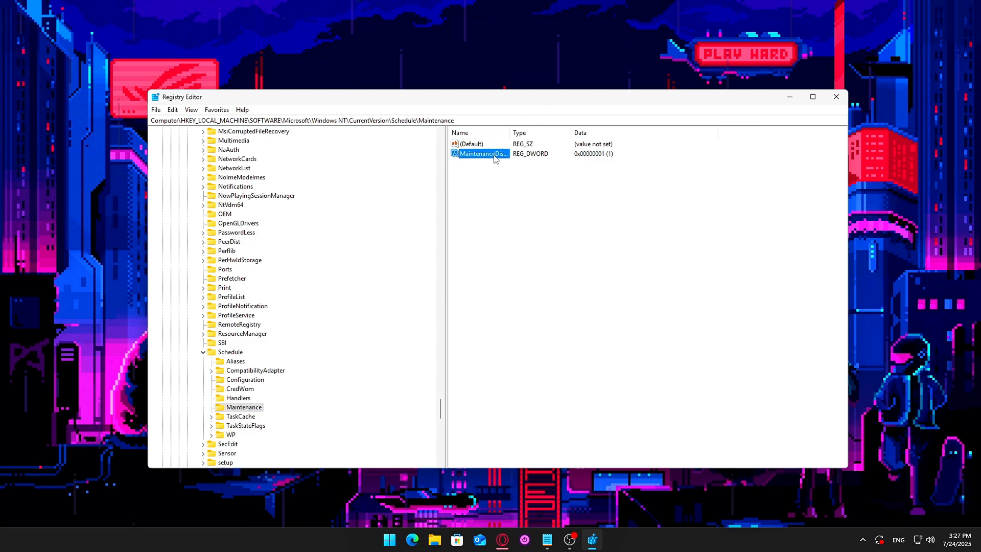
double_click(482, 153)
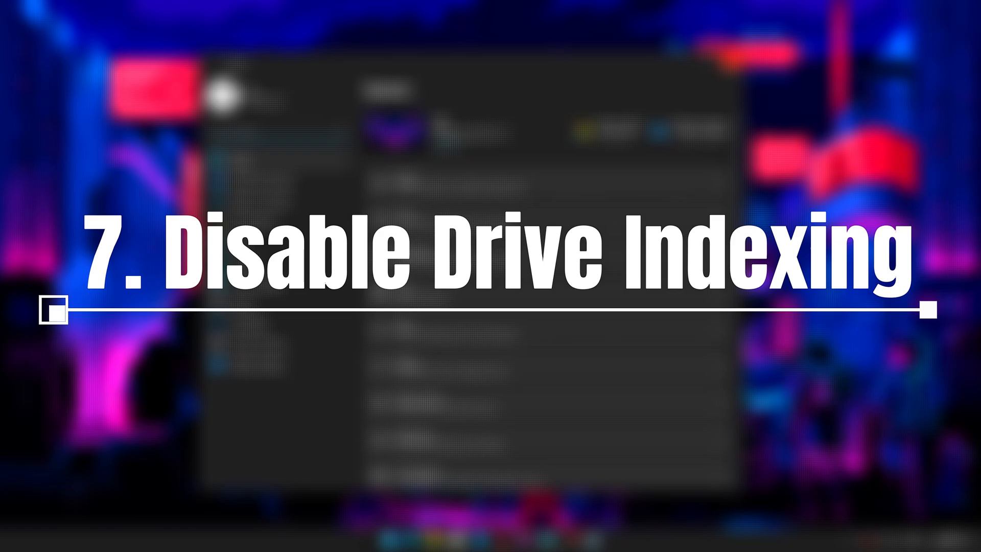
Turn off file content indexing in the New Volume (D:) drive properties.
right_click(494, 214)
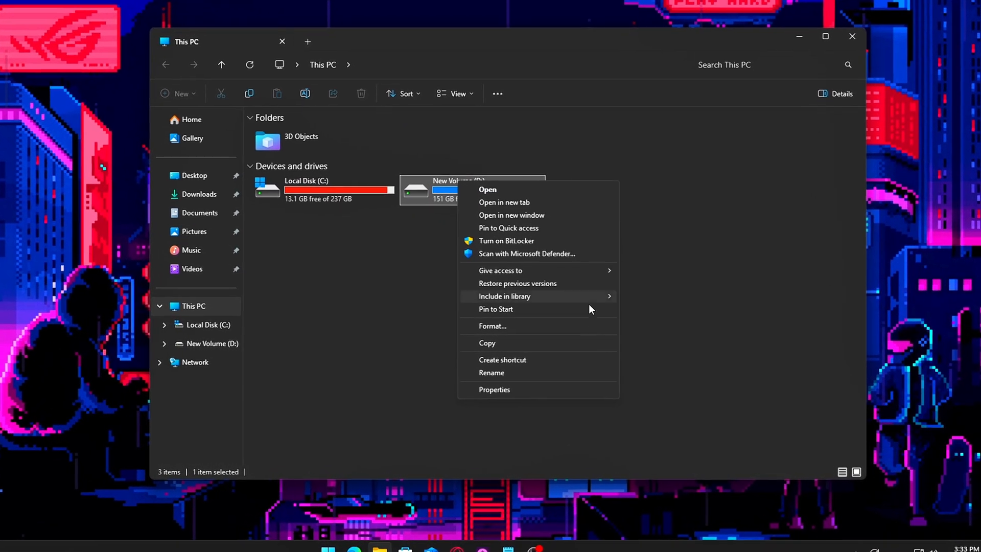
click(493, 389)
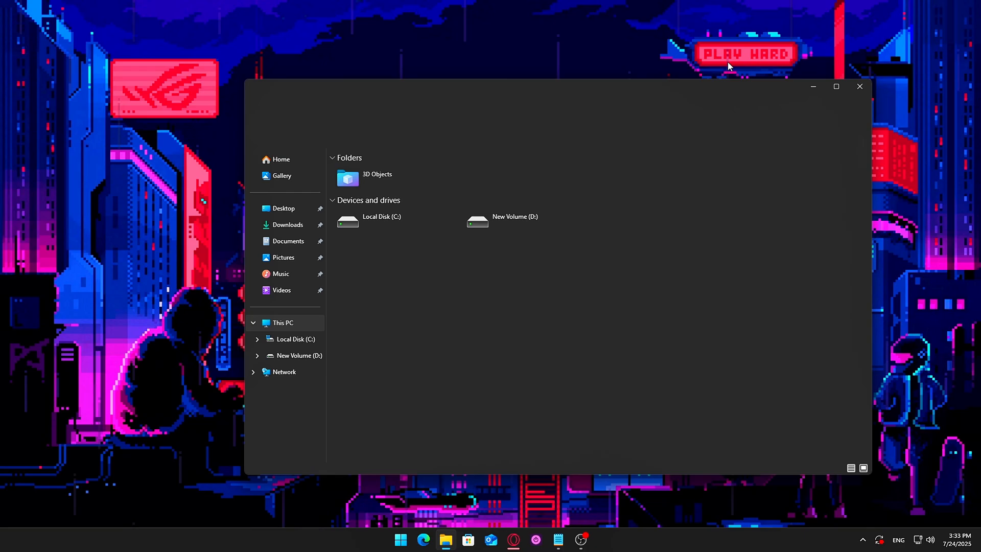
right_click(477, 221)
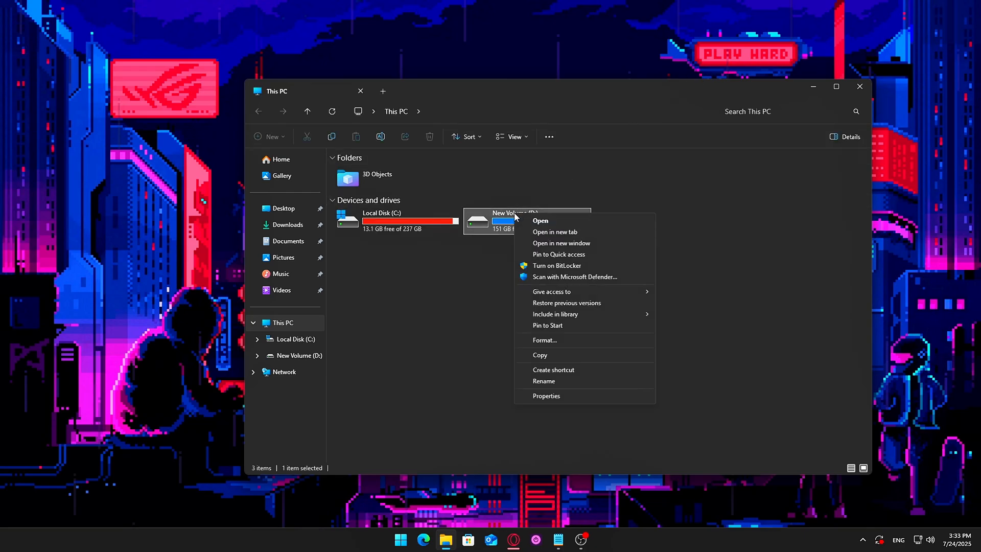
mouse_move(569, 406)
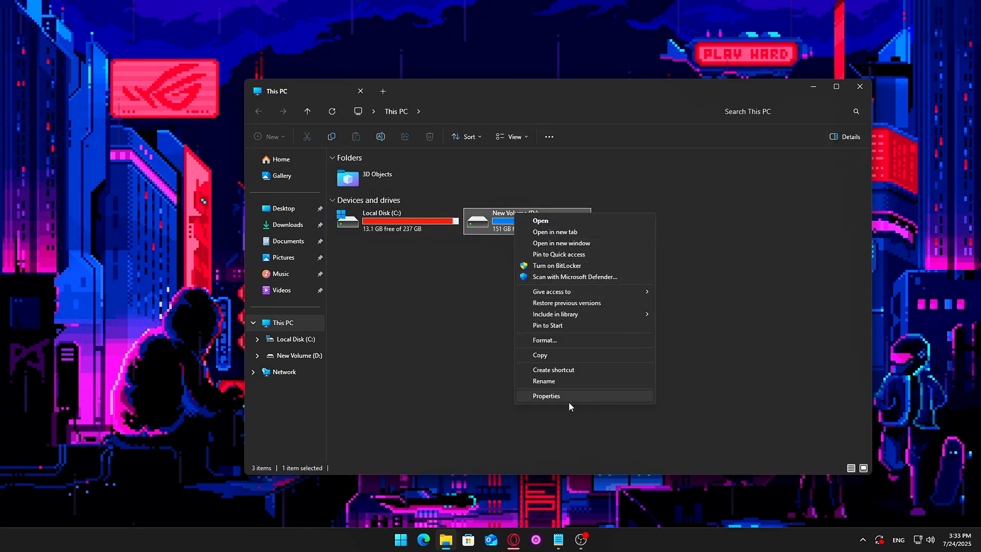
click(546, 395)
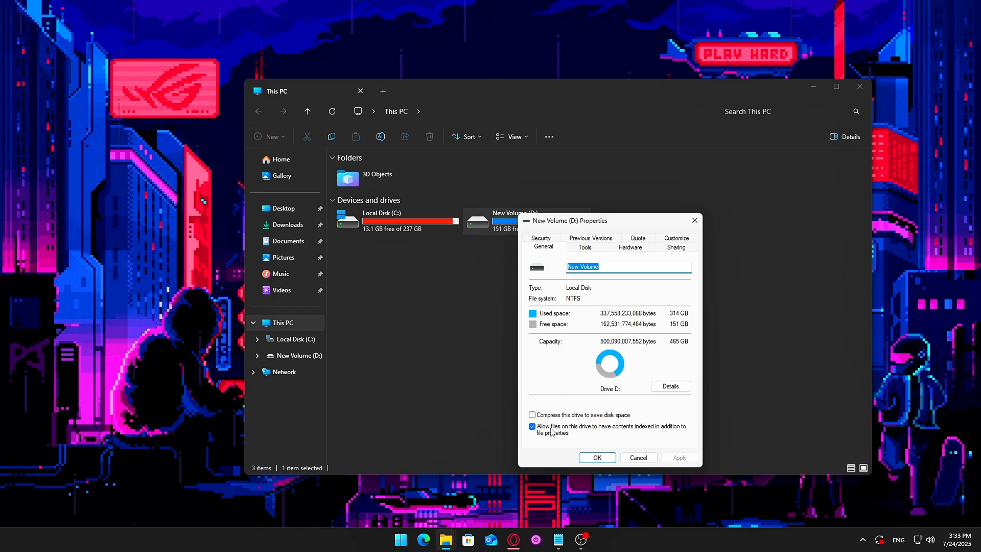
click(532, 426)
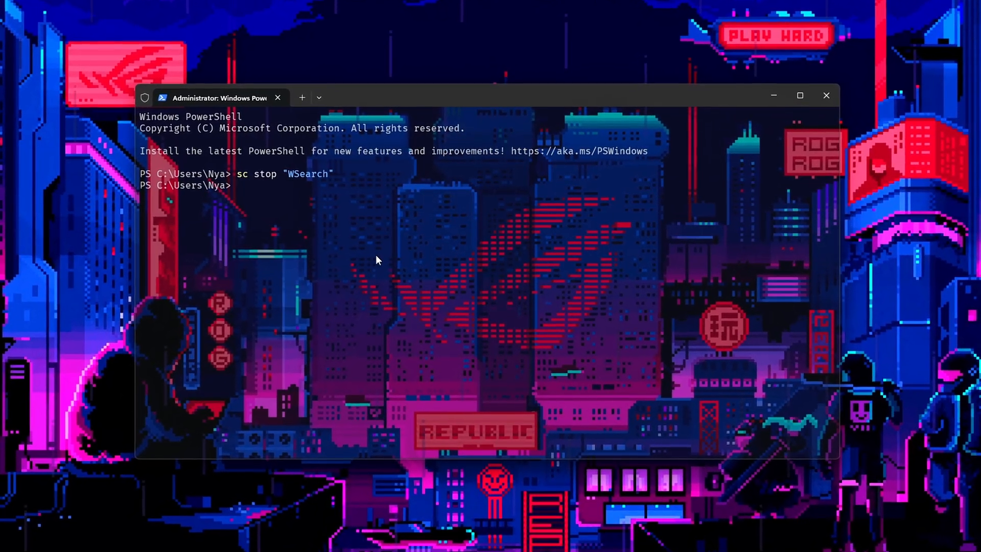
In admin PowerShell, run sc stop "WSearch" and sc config "WSearch" start=disabled.
text(sc config "WSearch" start=disabled)
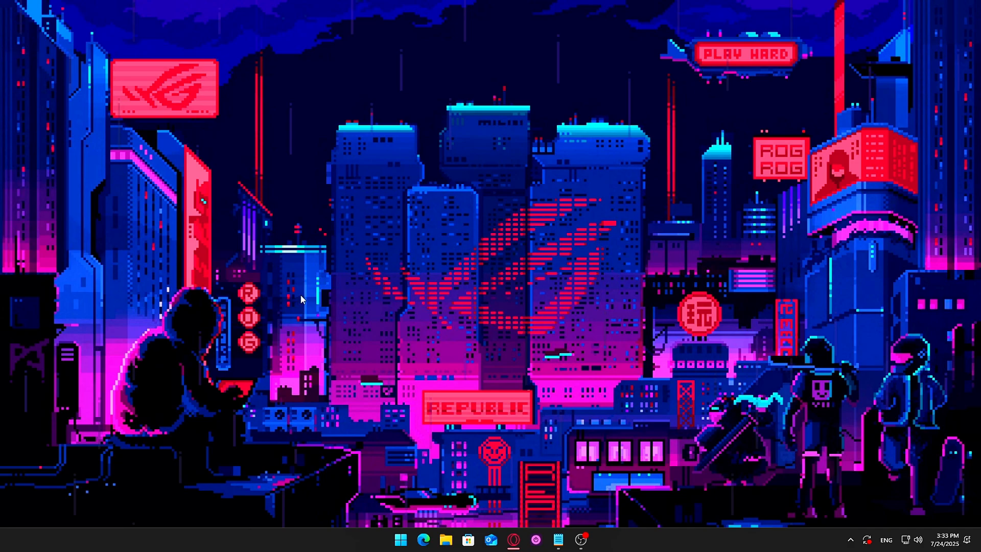
click(588, 539)
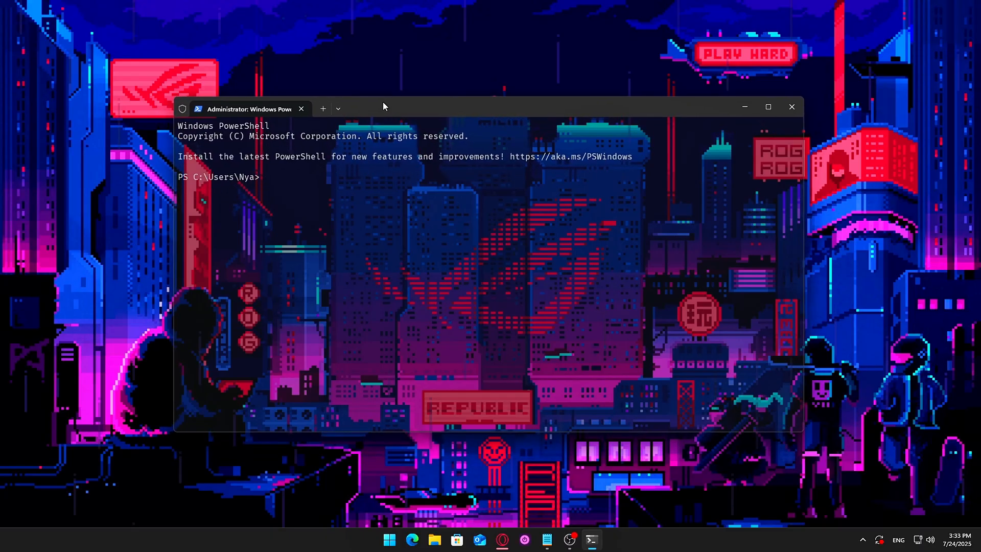
text(sc stop "WSearch")
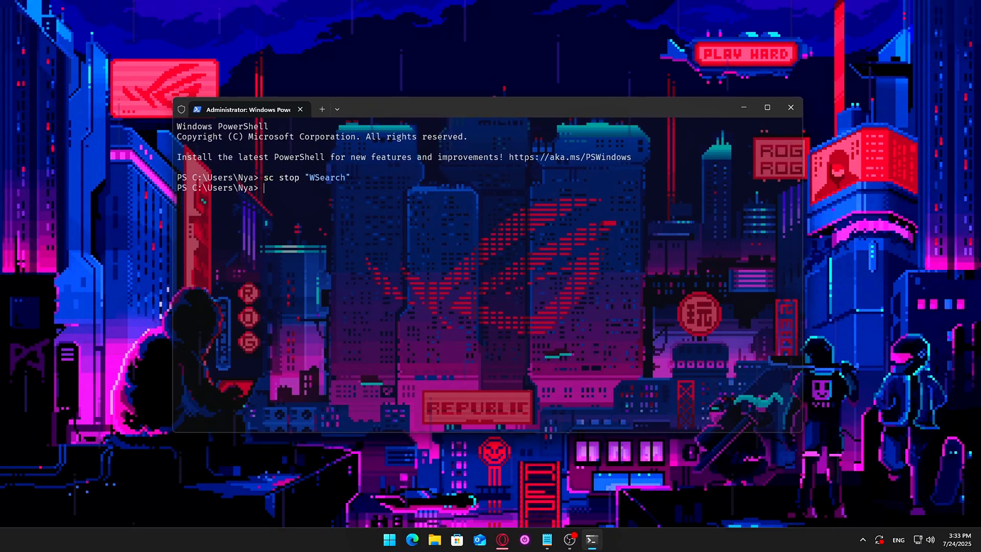
text(sc config "WSearch" start=disabled)
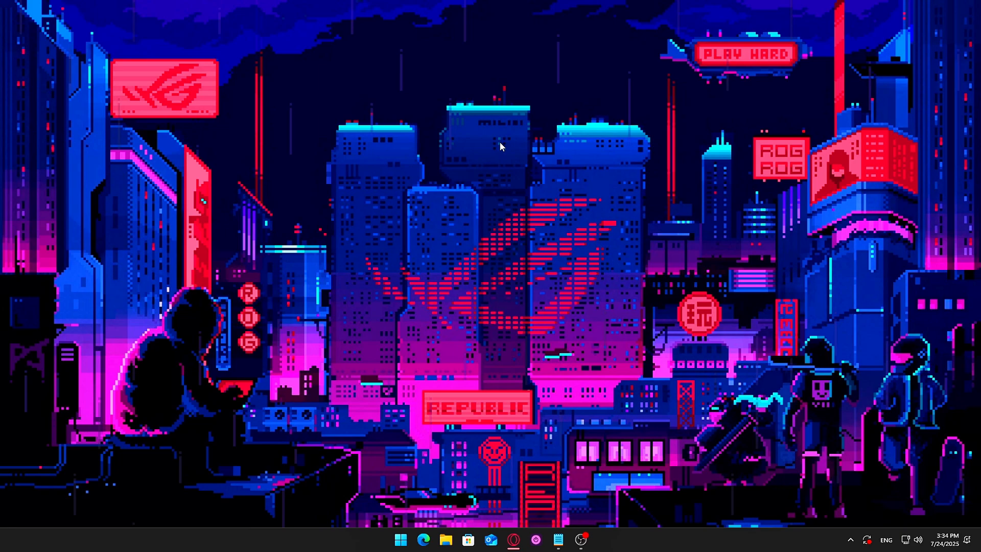
Open an admin Command Prompt and enter reg add for Windows Error Reporting Disabled.
text(cmd)
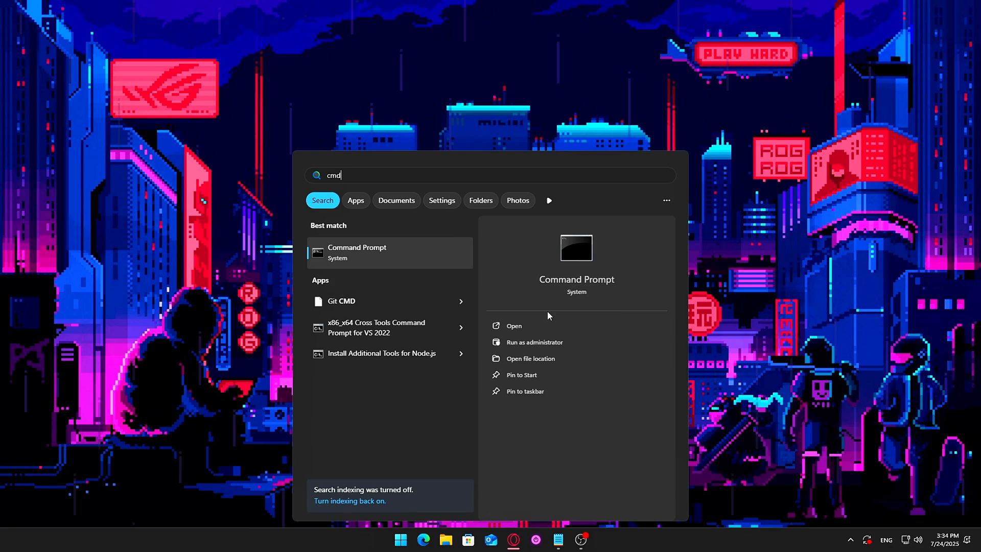
mouse_move(550, 343)
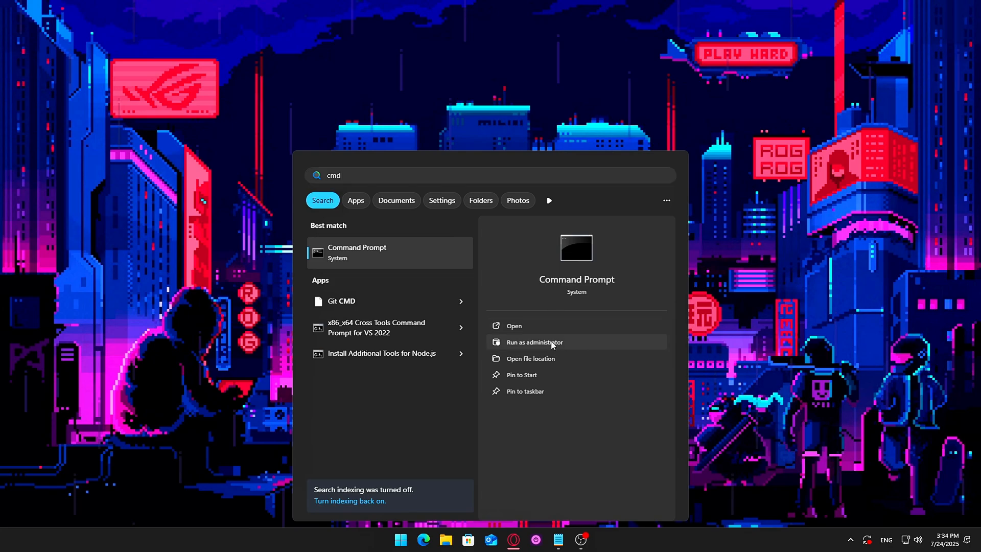
click(535, 343)
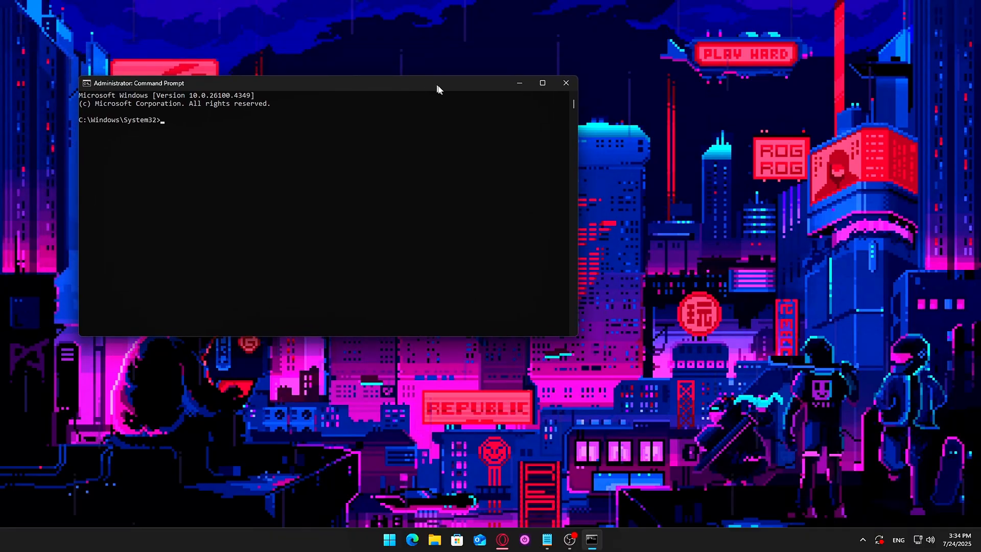
text(reg add "HKLM\SOFTWARE\Microsoft\Windows\Windows Error Reporting" /v Disabled /t REG_DWORD /d 1 /f)
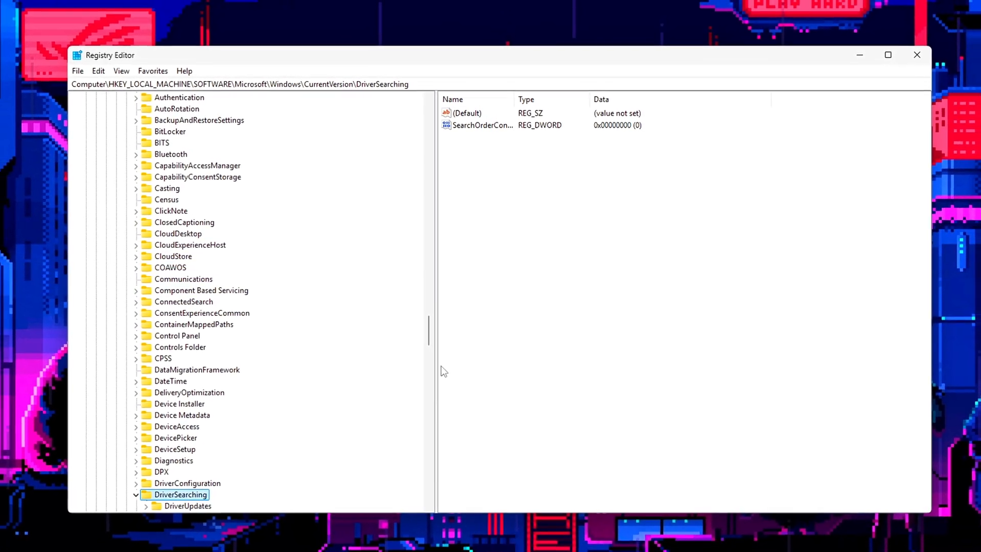
Leave SearchOrderConfig under DriverSearching at 0 and launch Task Scheduler.
click(197, 177)
text(Task Scheduler)
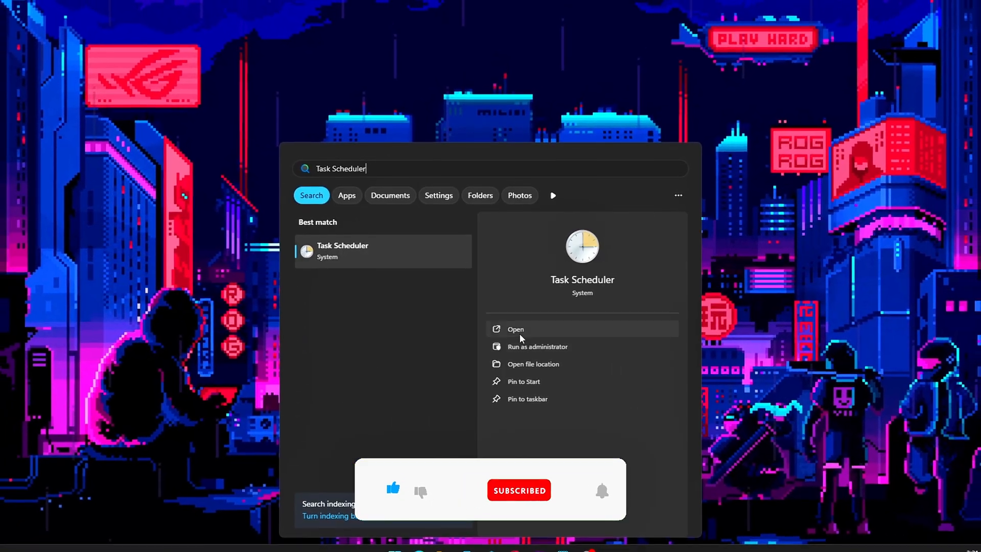
click(515, 329)
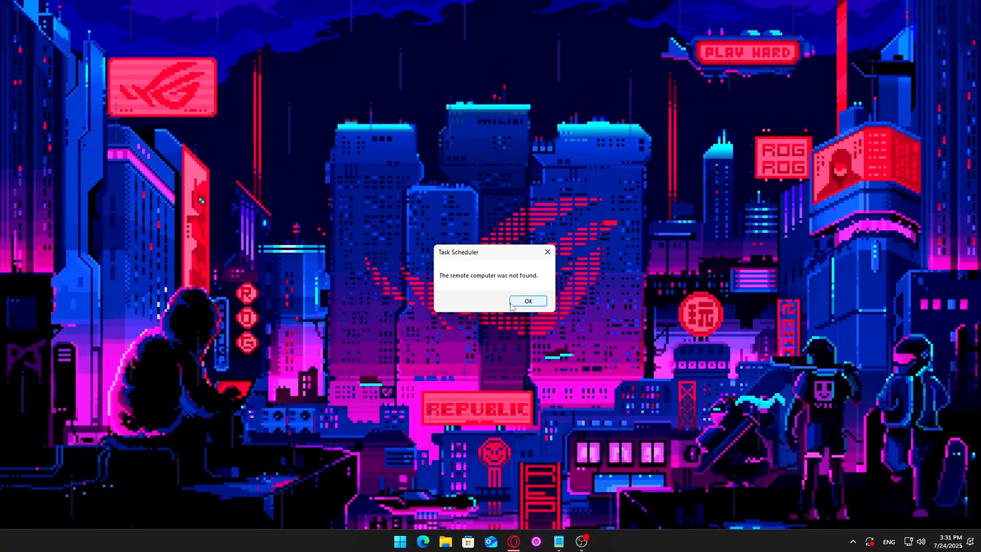